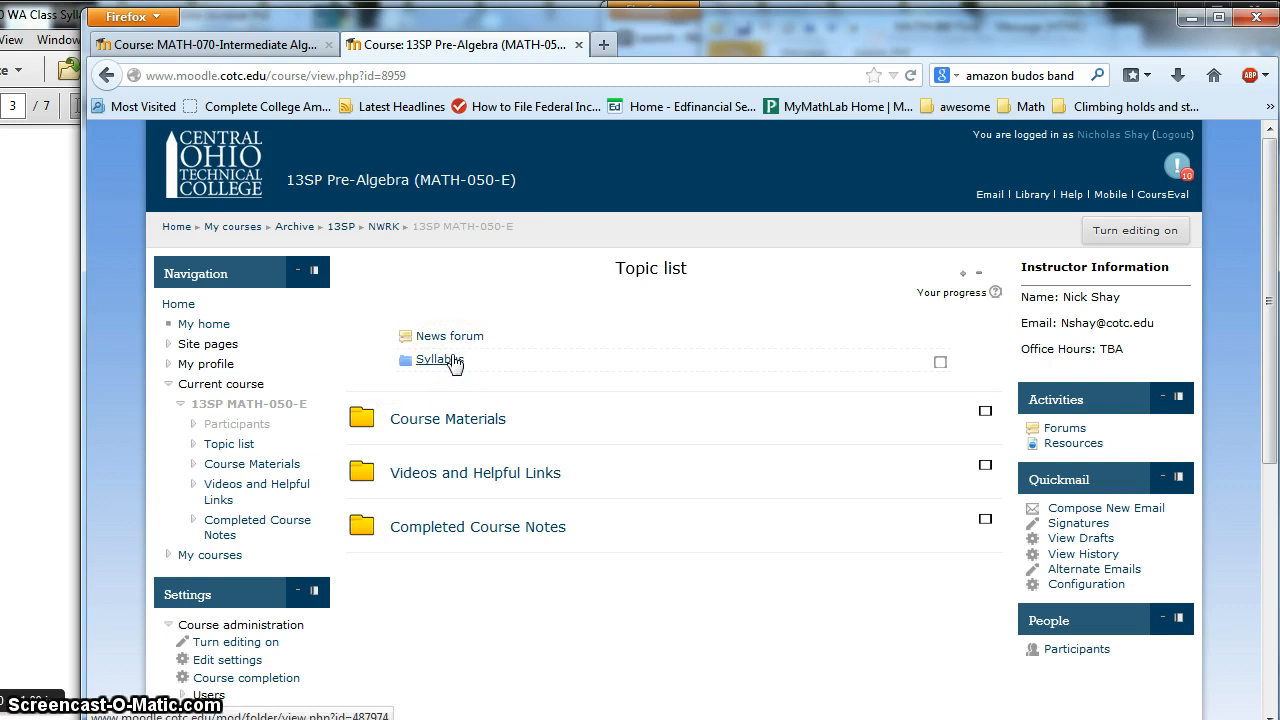
# Bring up the Syllabus folder's file editing page with its two syllabus PDFs
pyautogui.click(436, 360)
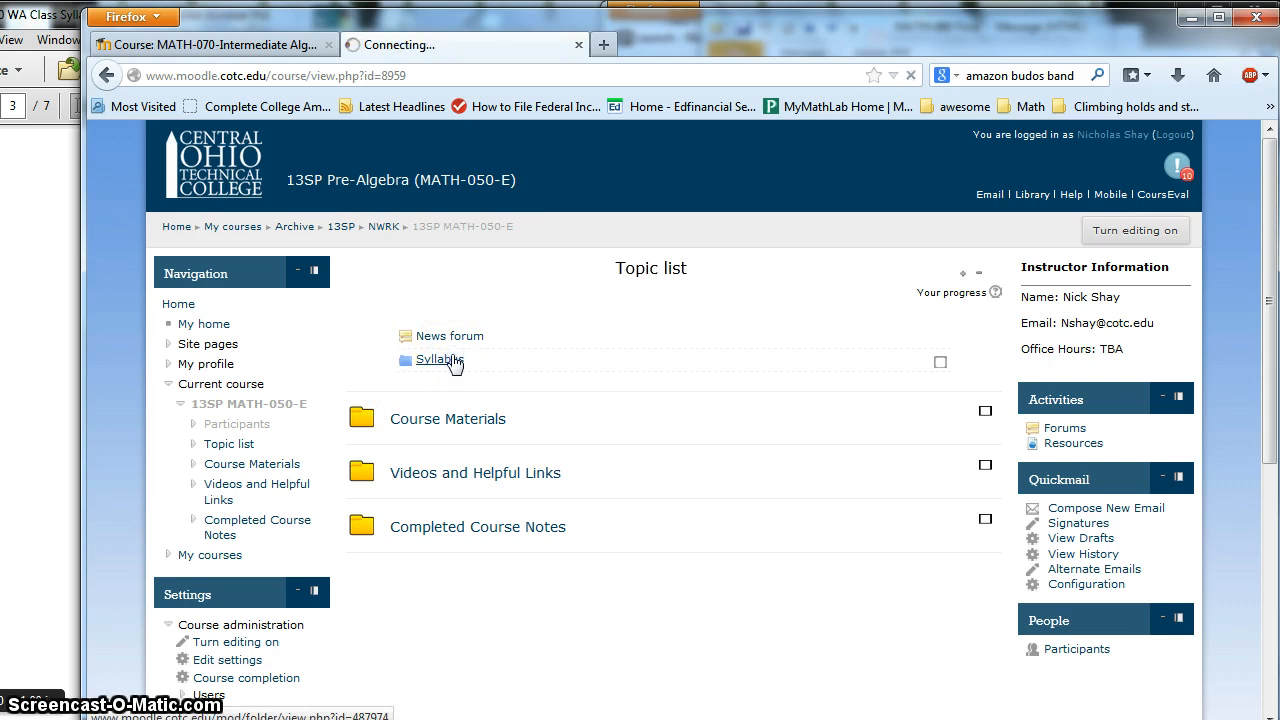
pyautogui.click(436, 360)
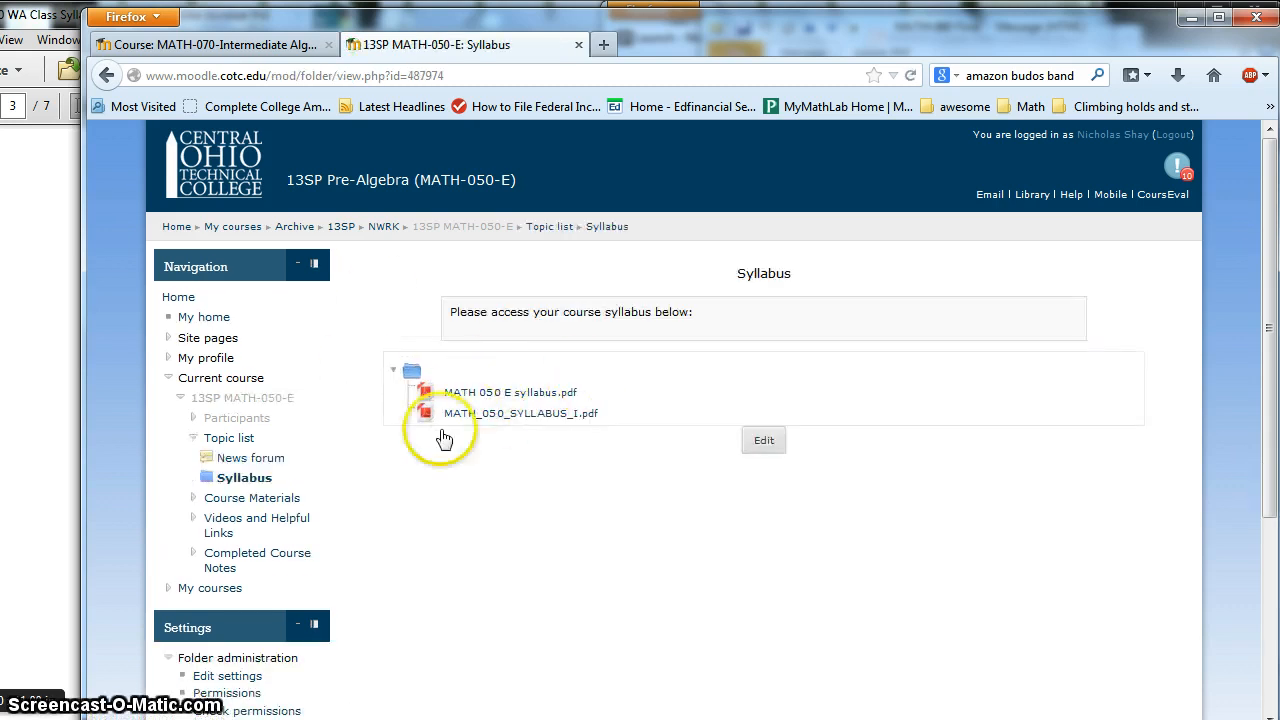
pyautogui.click(764, 440)
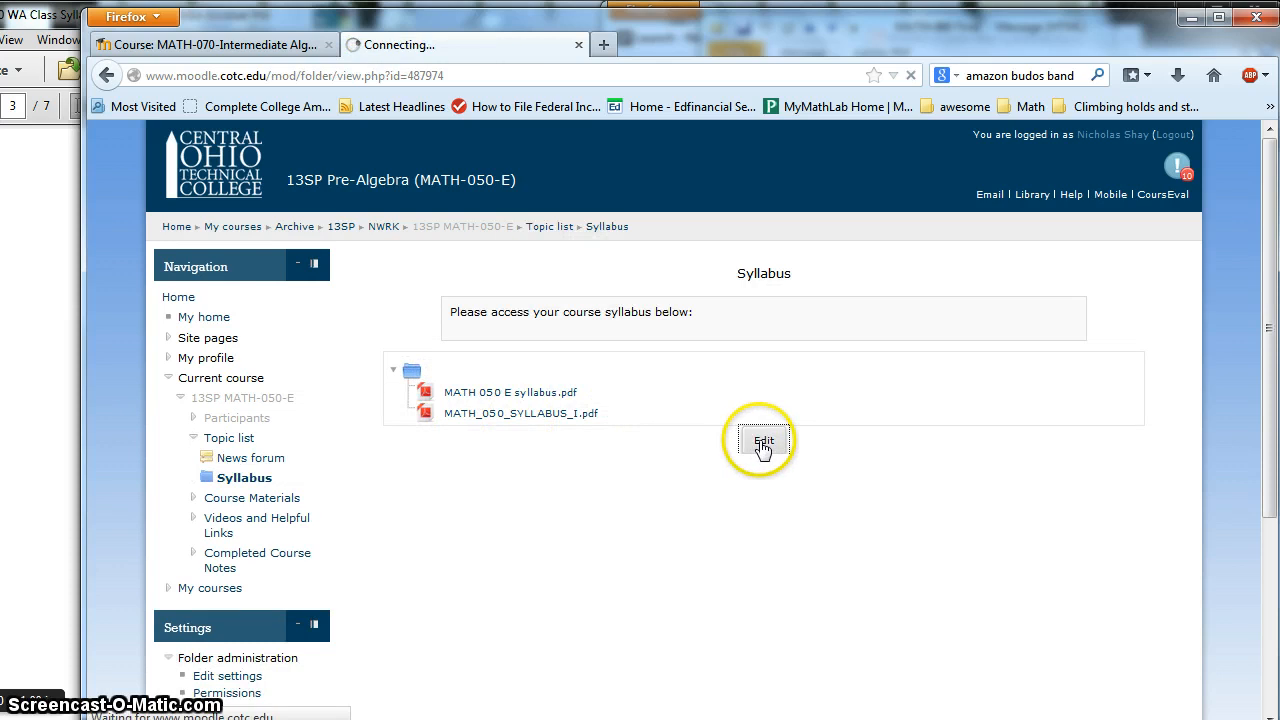
pyautogui.click(764, 442)
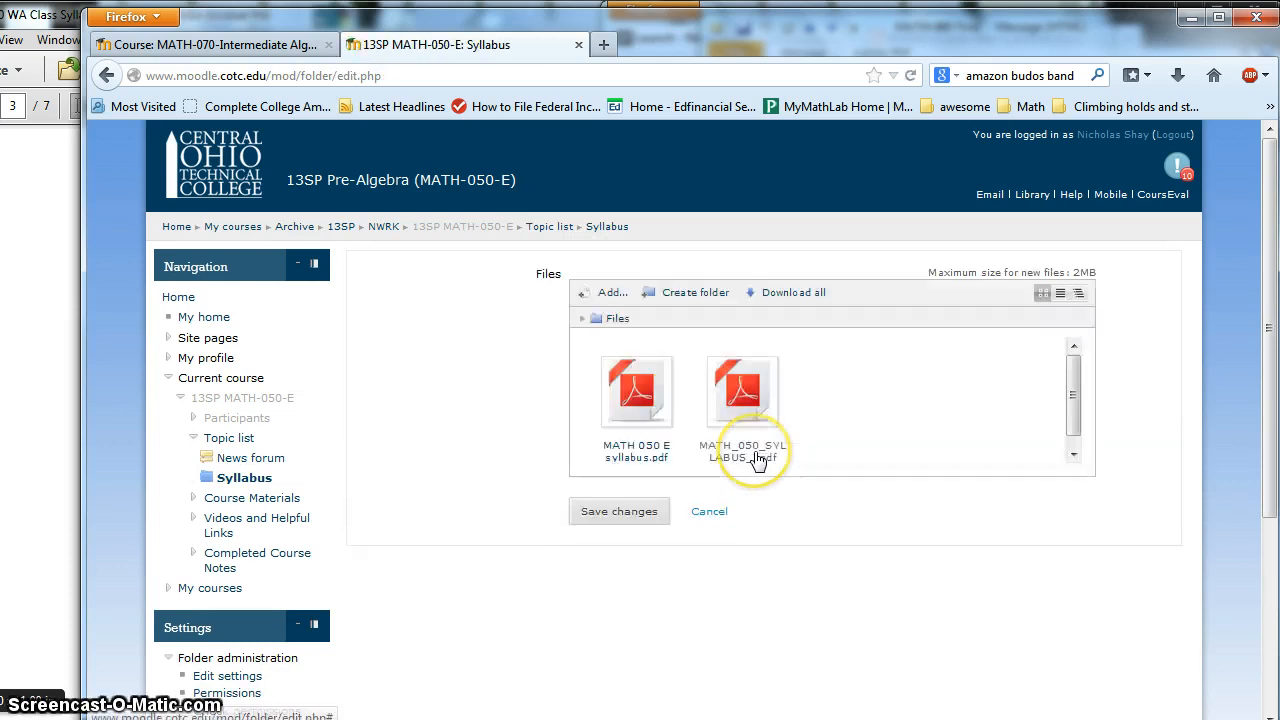
# Choose the MATH-060 WC syllabus PDF from Desktop > Spring 2014 > MATH-060 WC as the file to add
pyautogui.click(604, 292)
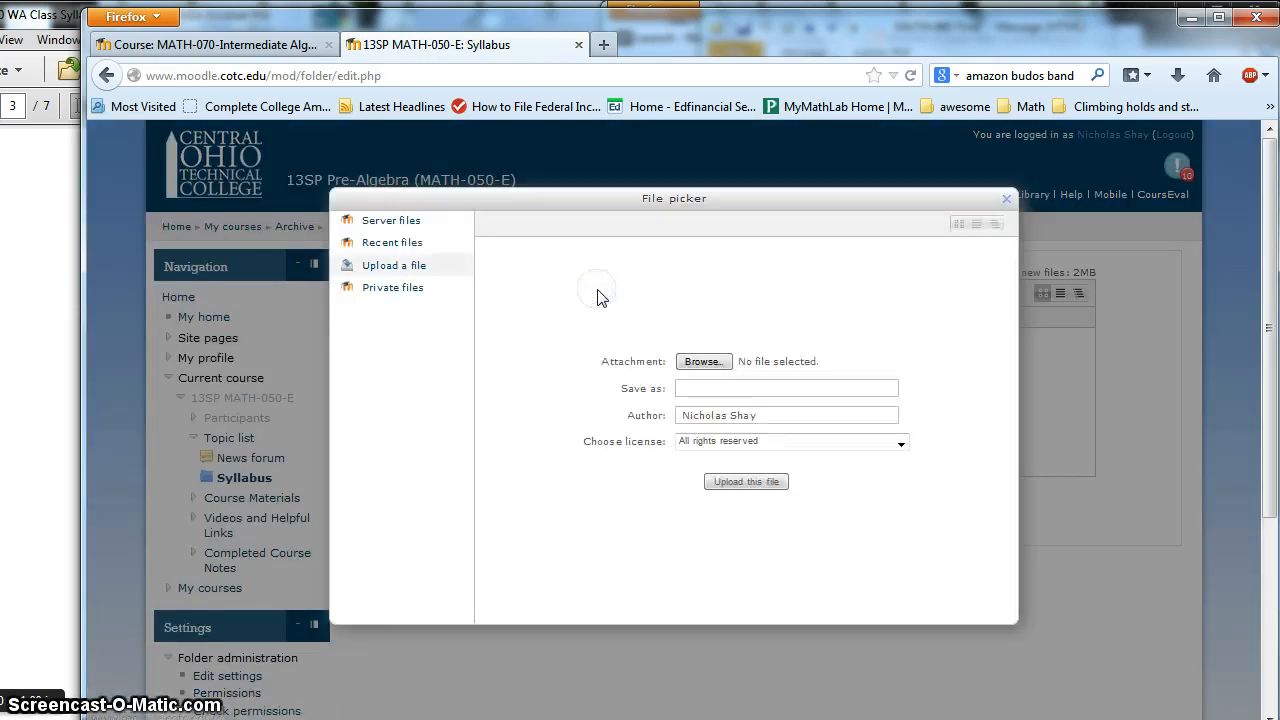
pyautogui.click(704, 360)
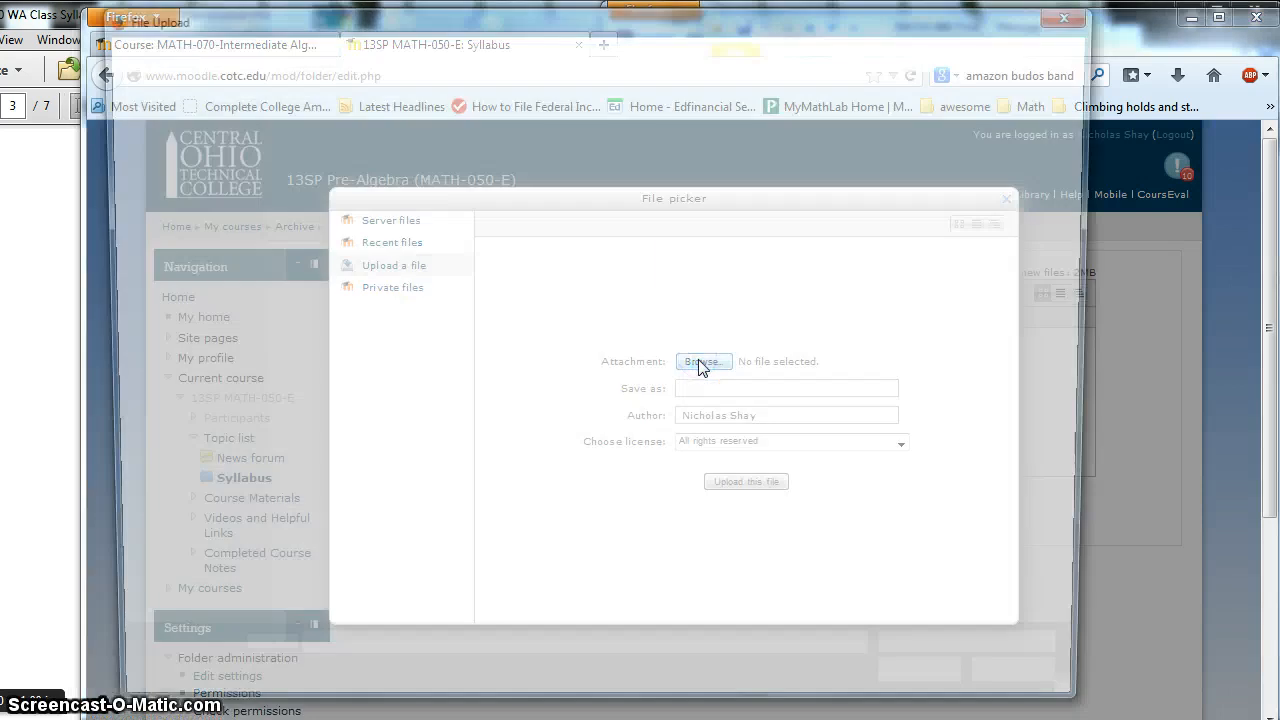
pyautogui.click(704, 360)
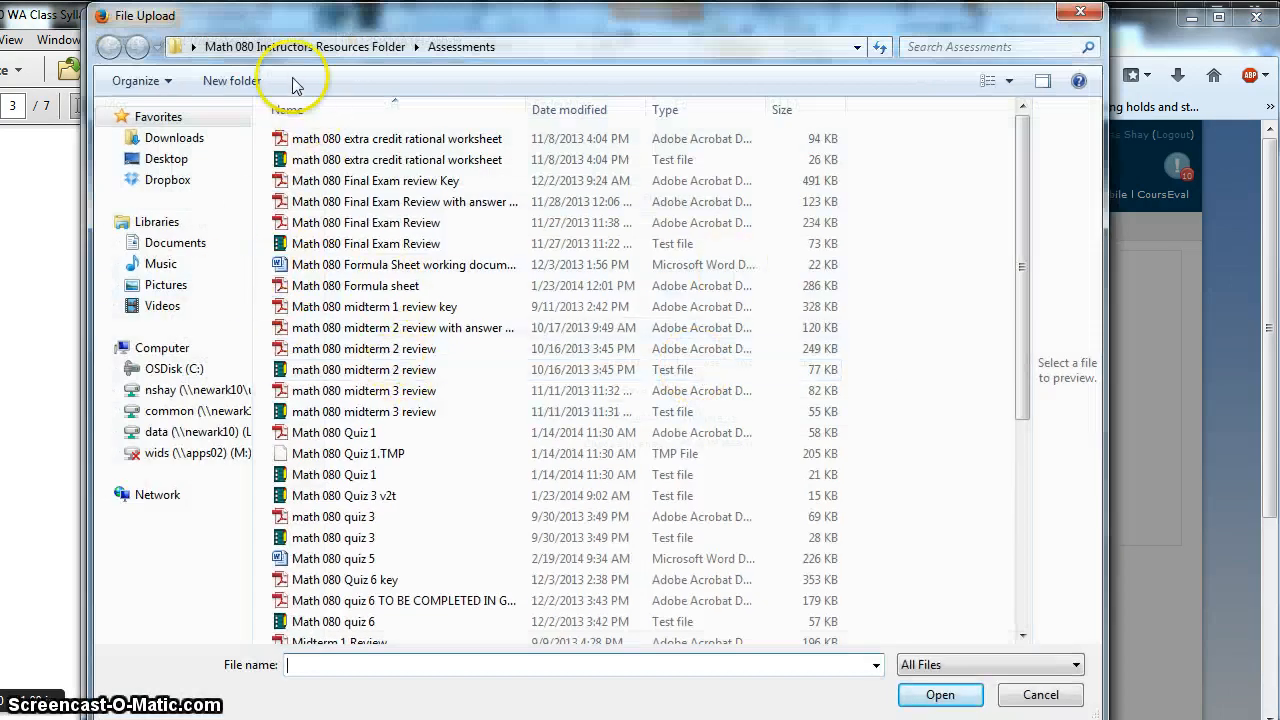
pyautogui.click(166, 158)
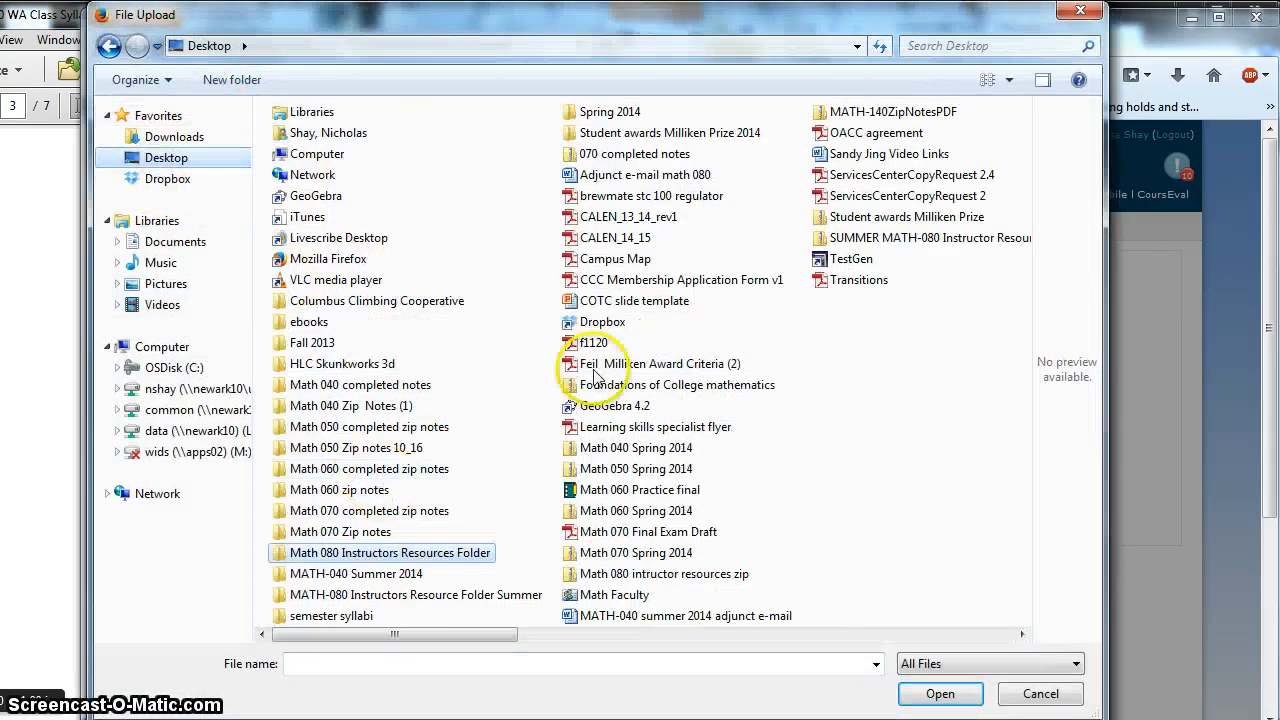
pyautogui.doubleClick(610, 112)
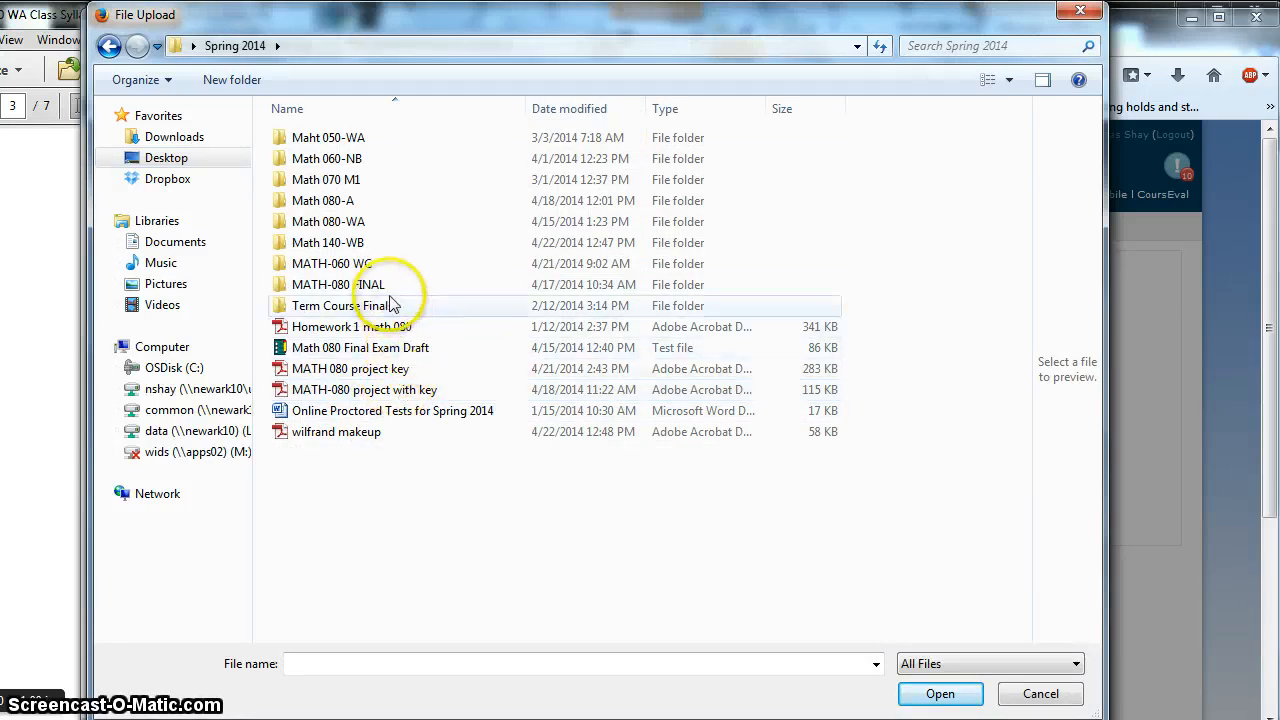
pyautogui.doubleClick(336, 264)
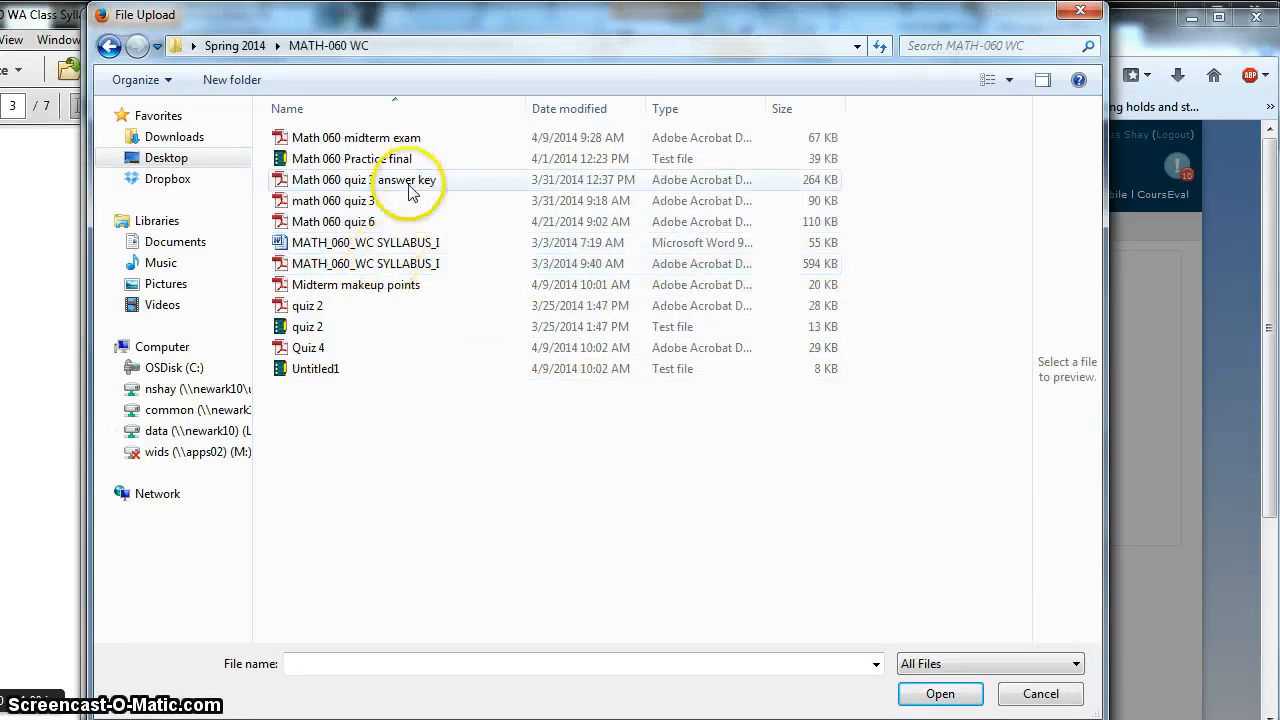
pyautogui.click(940, 692)
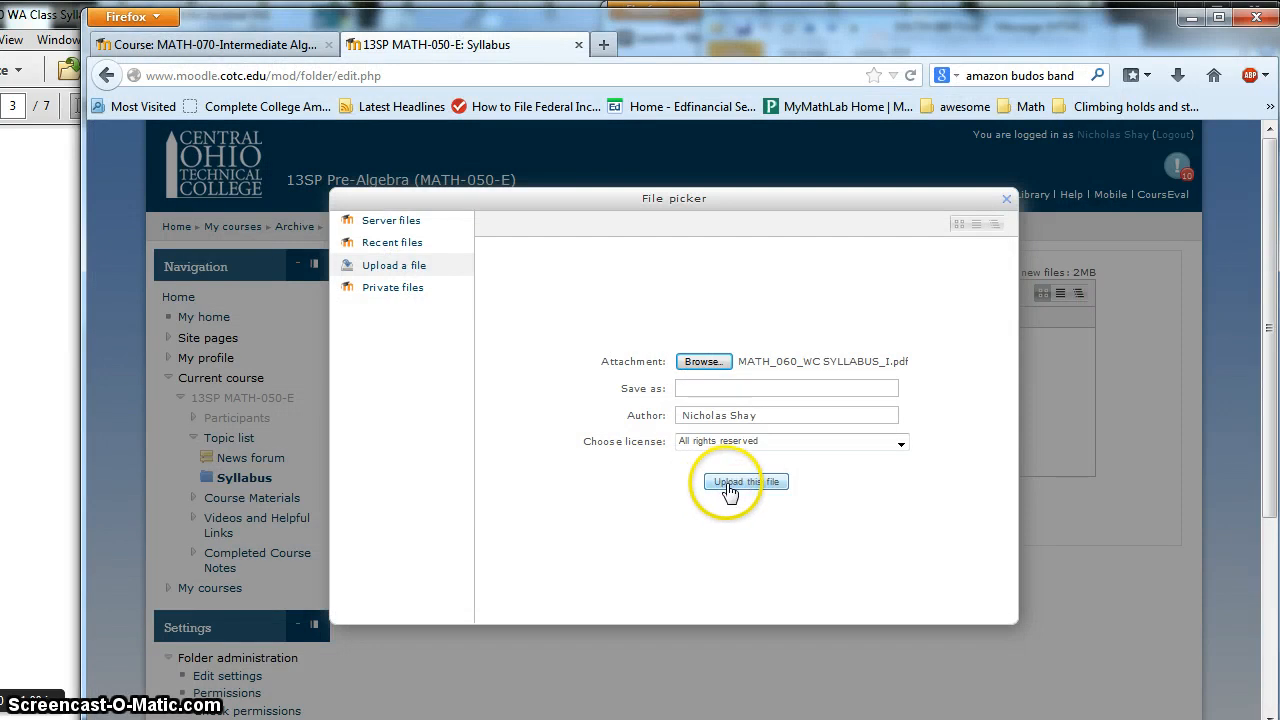
# Upload the MATH_060_WC syllabus PDF into the Syllabus folder and save changes
pyautogui.click(744, 480)
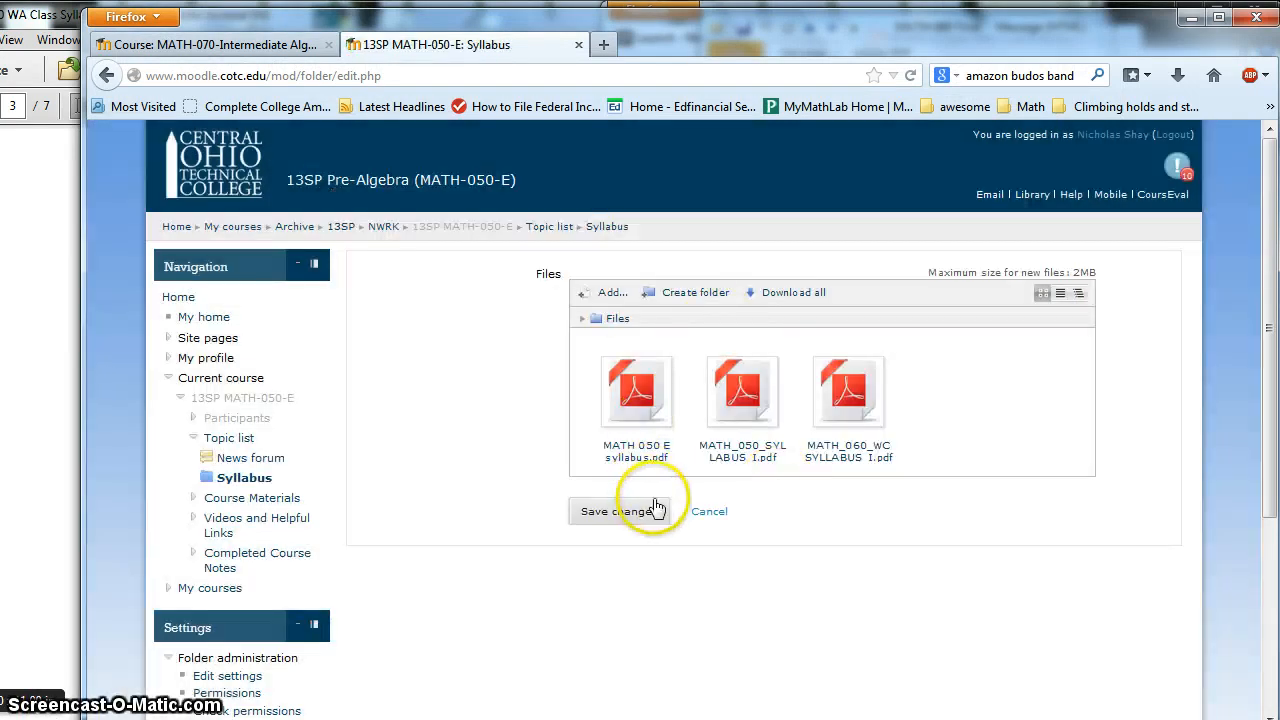
pyautogui.click(620, 512)
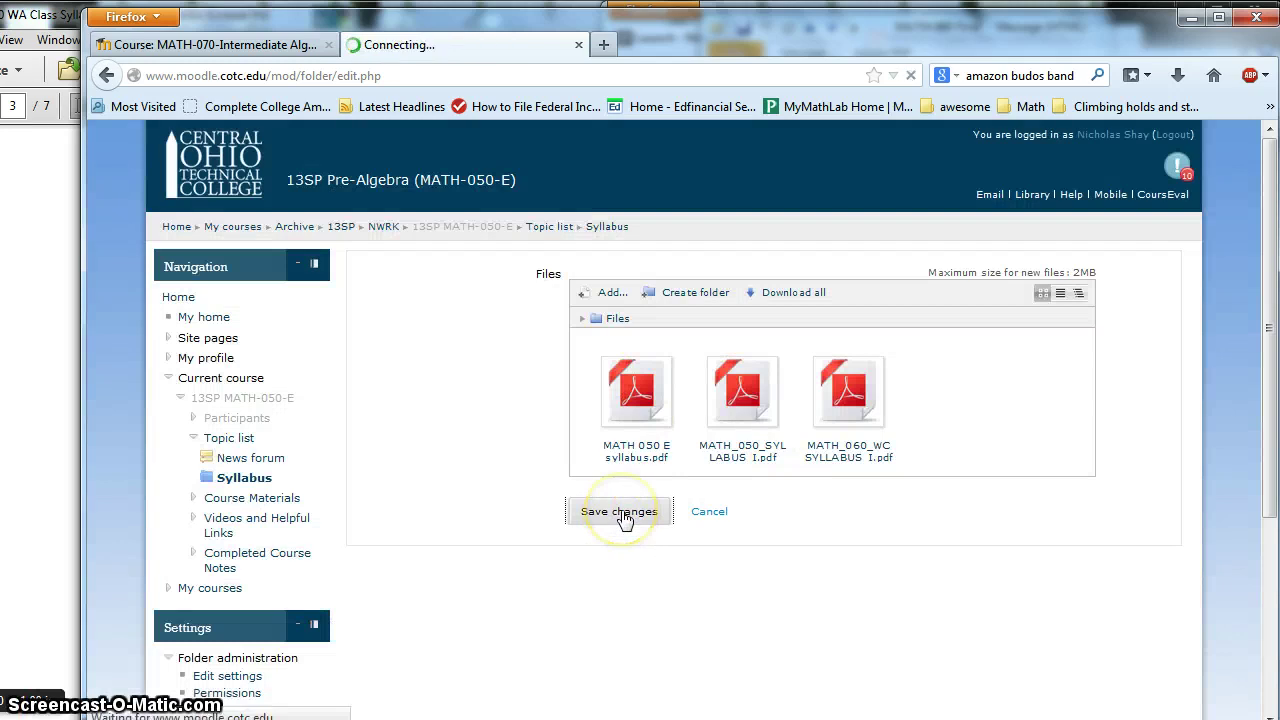
pyautogui.click(618, 512)
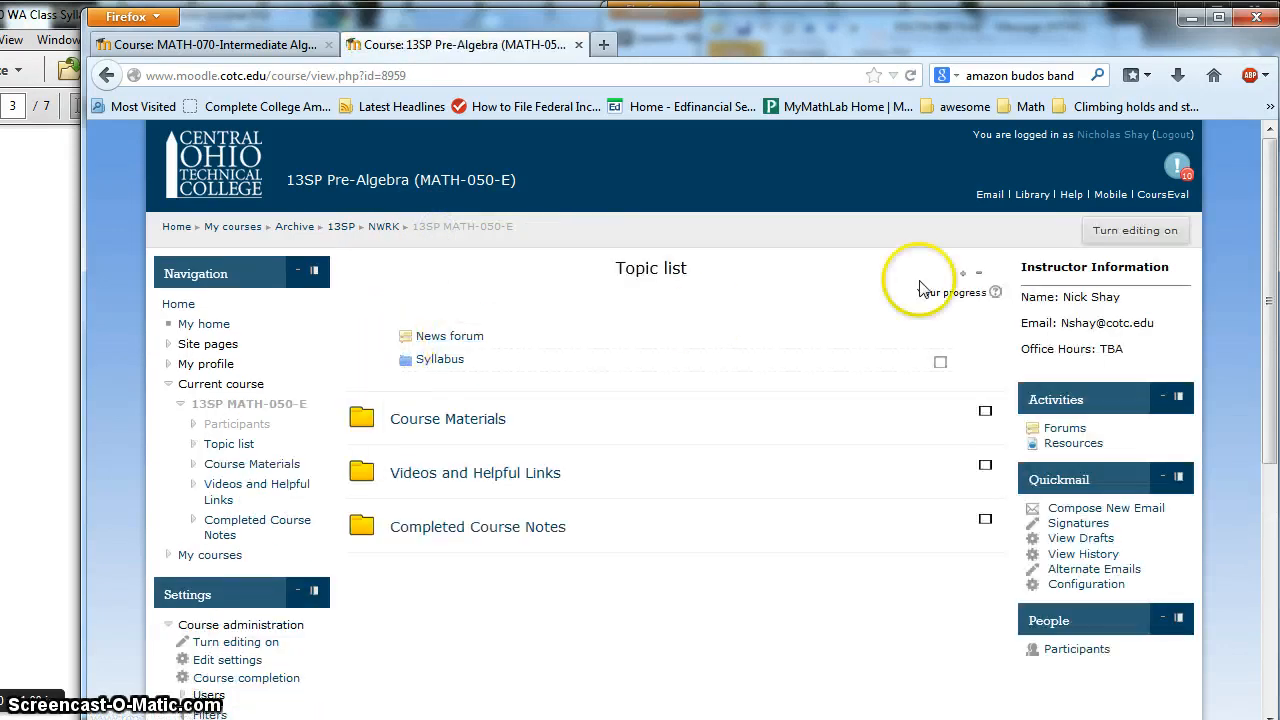
# Turn editing on and create a new topic named Course Notes
pyautogui.click(1136, 230)
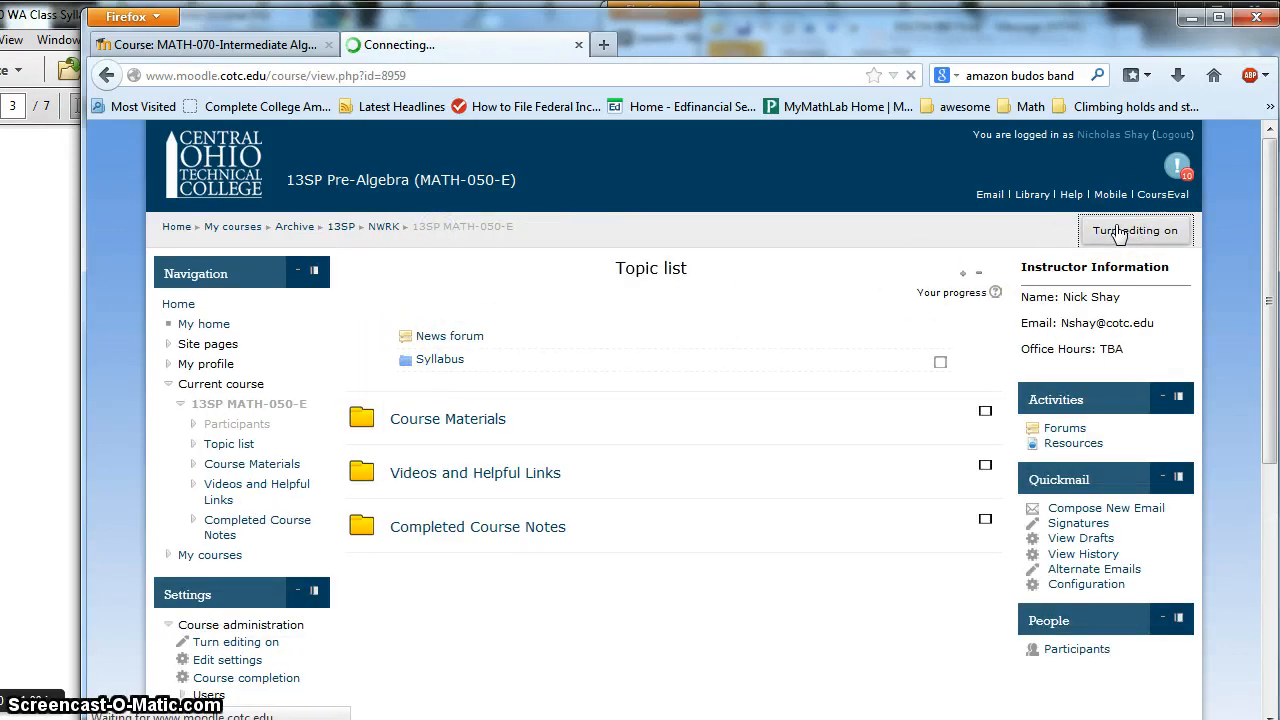
pyautogui.click(1136, 230)
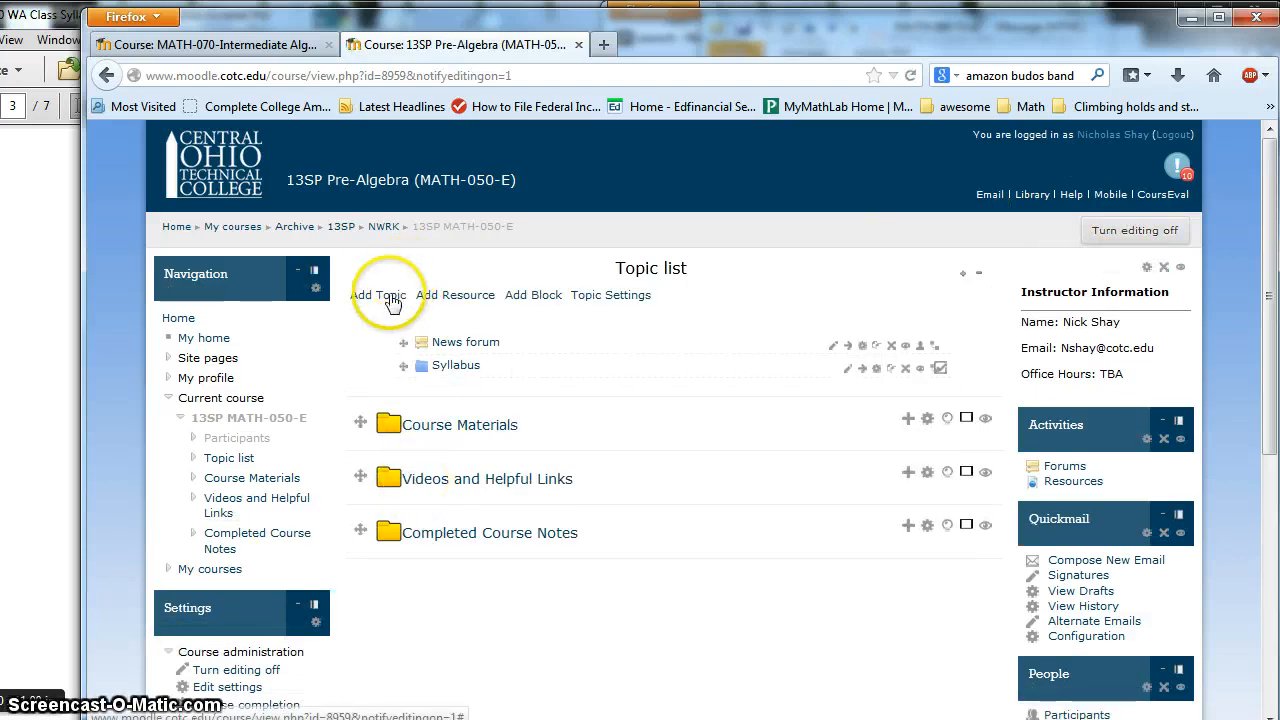
pyautogui.click(380, 296)
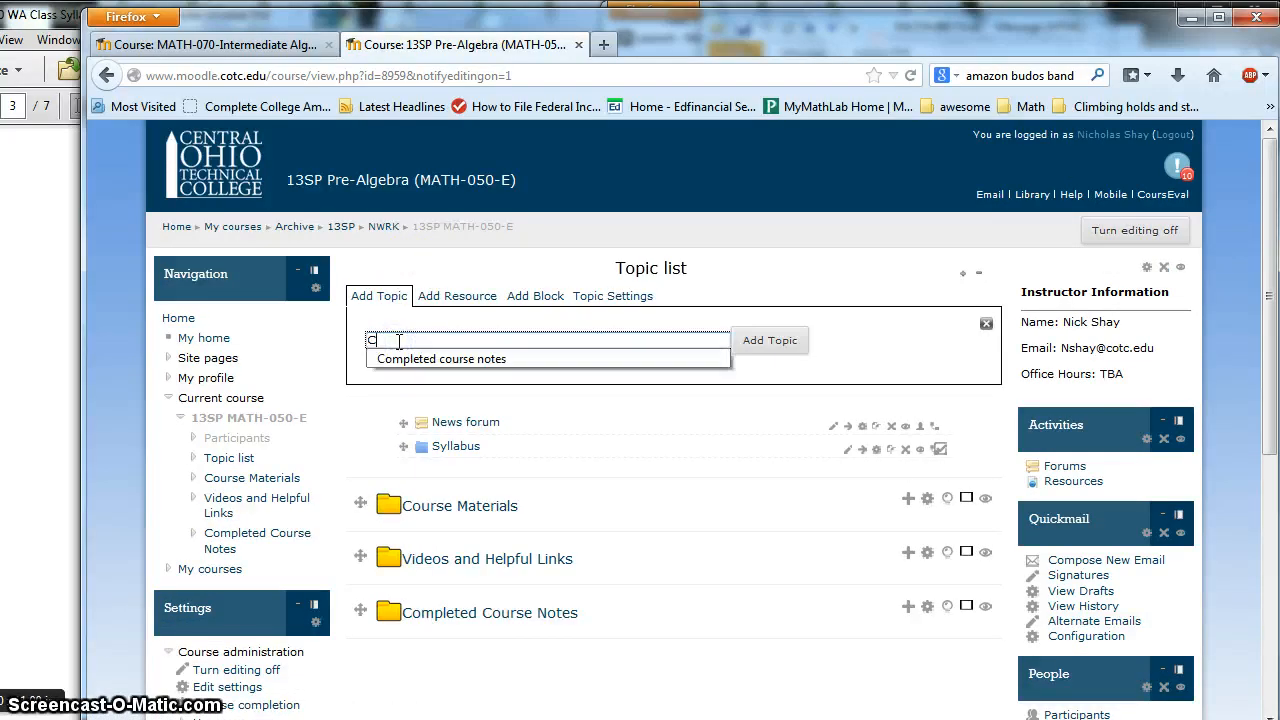
pyautogui.write('ourse Notes')
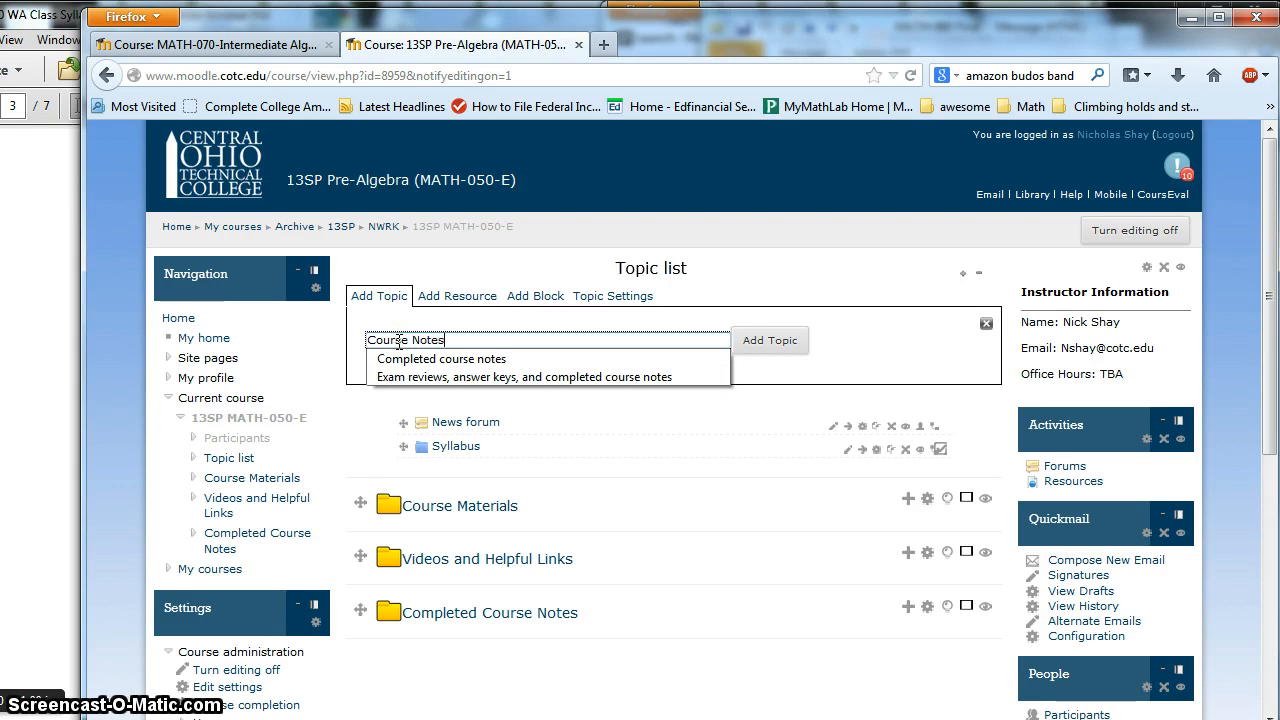
pyautogui.click(770, 340)
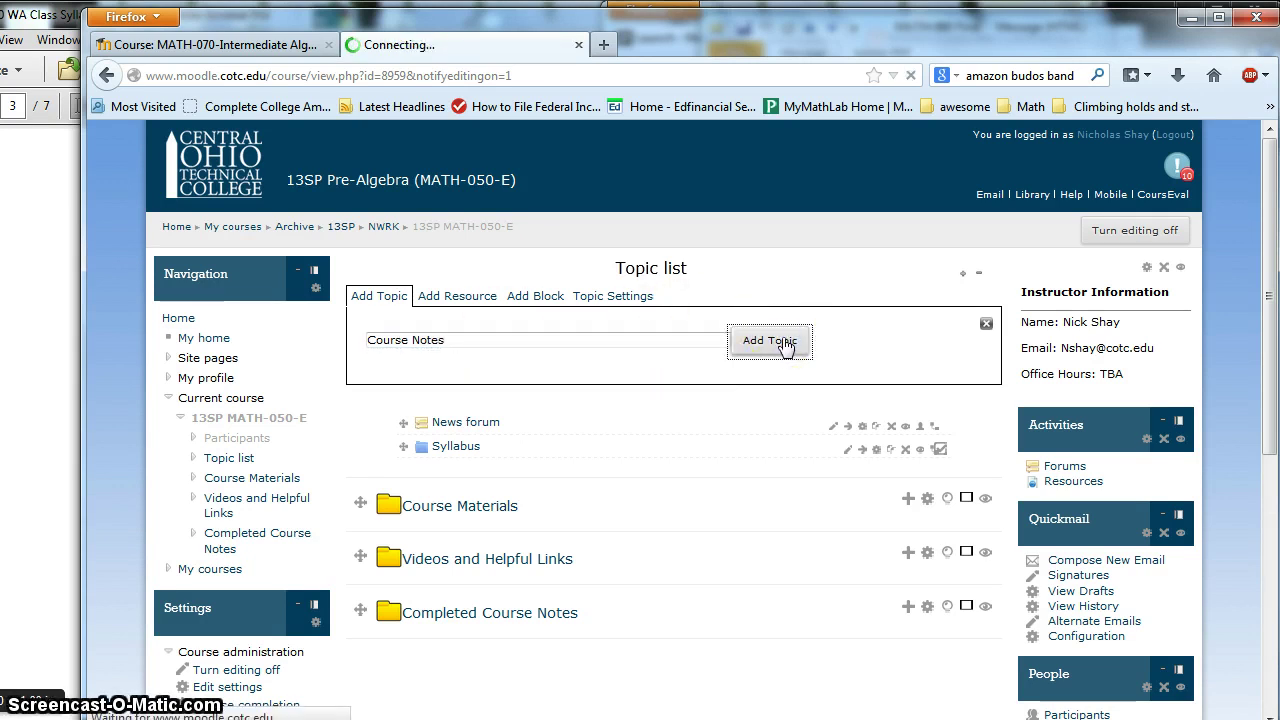
pyautogui.click(770, 340)
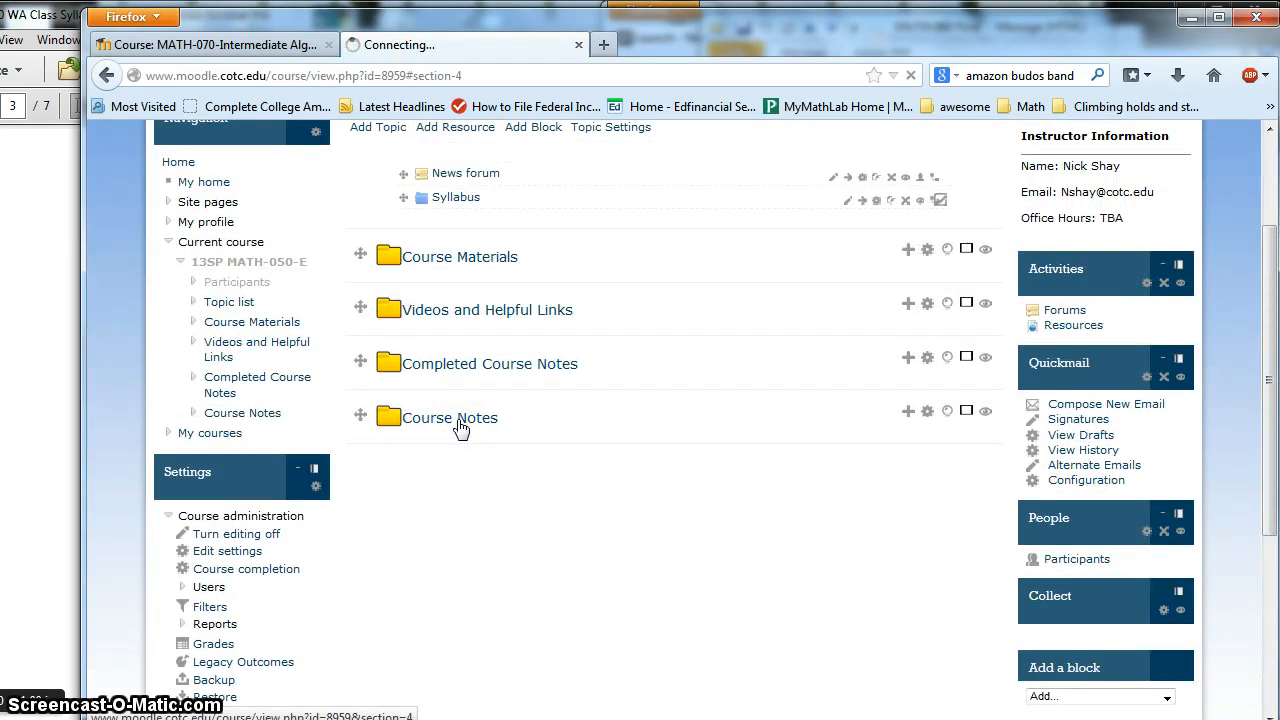
# Start a new File resource in Course Notes named 'Chapter 1 notes'
pyautogui.click(446, 418)
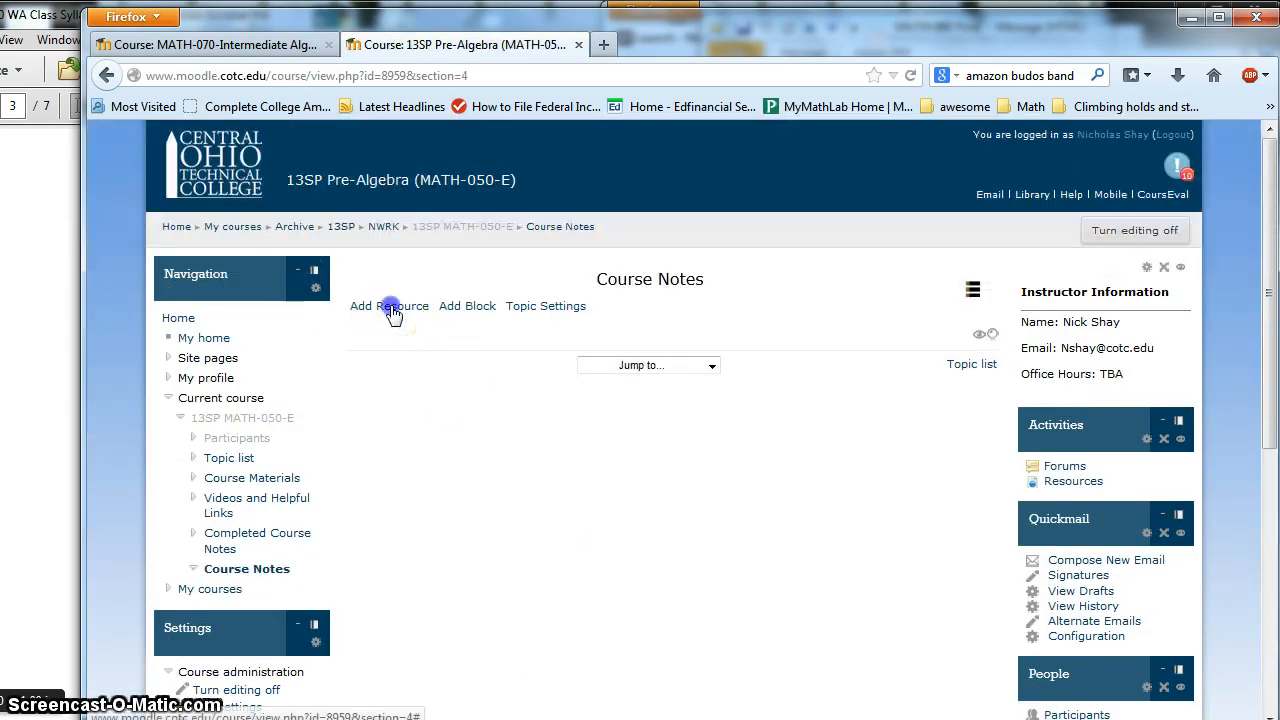
pyautogui.click(390, 306)
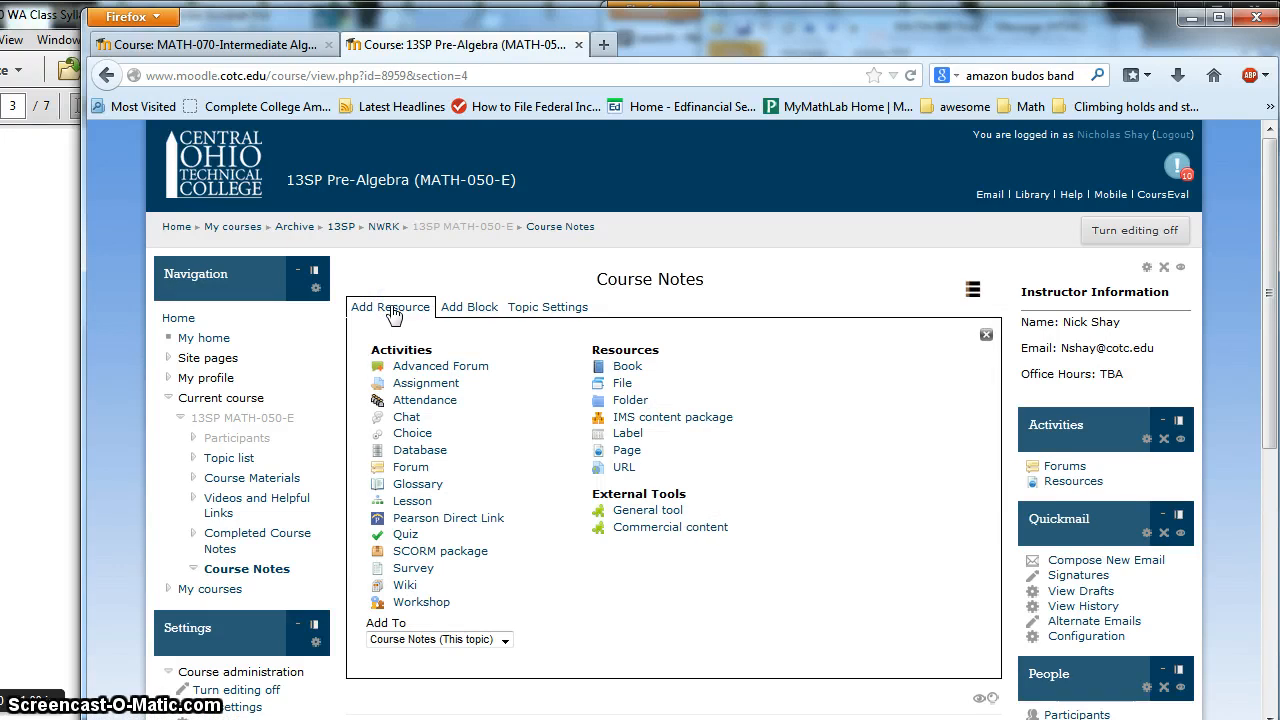
pyautogui.click(620, 384)
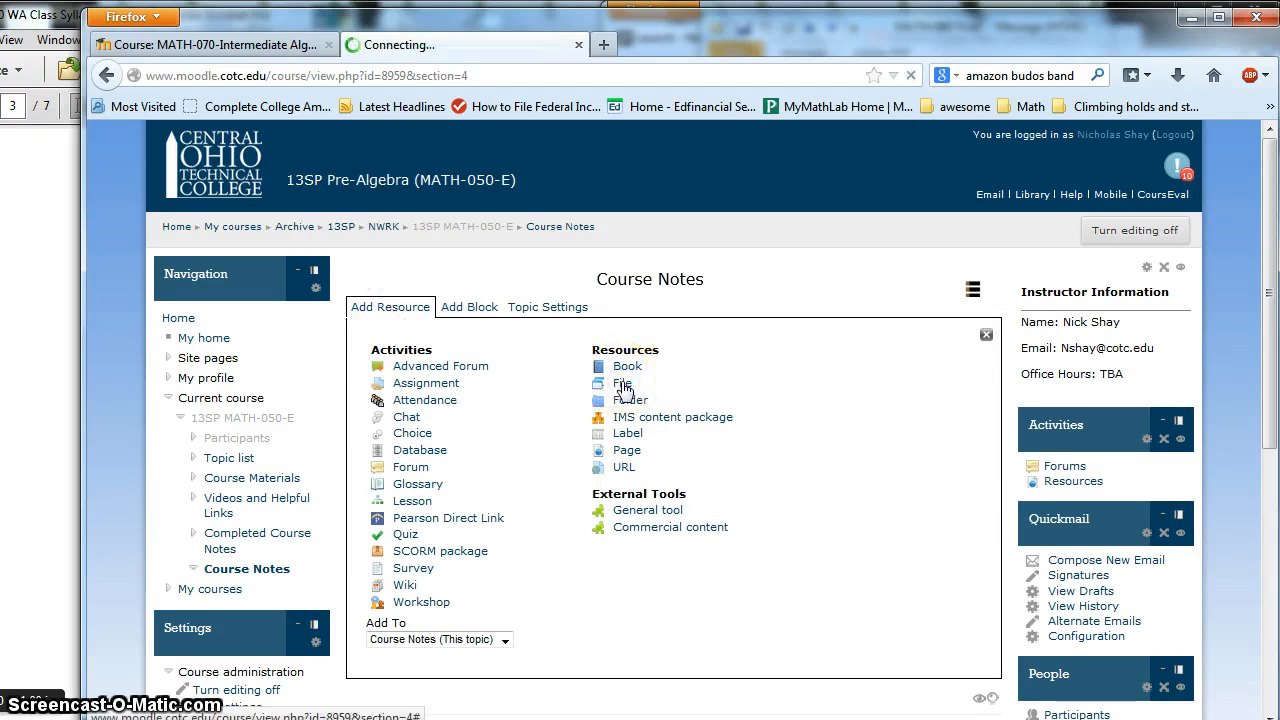
pyautogui.click(620, 384)
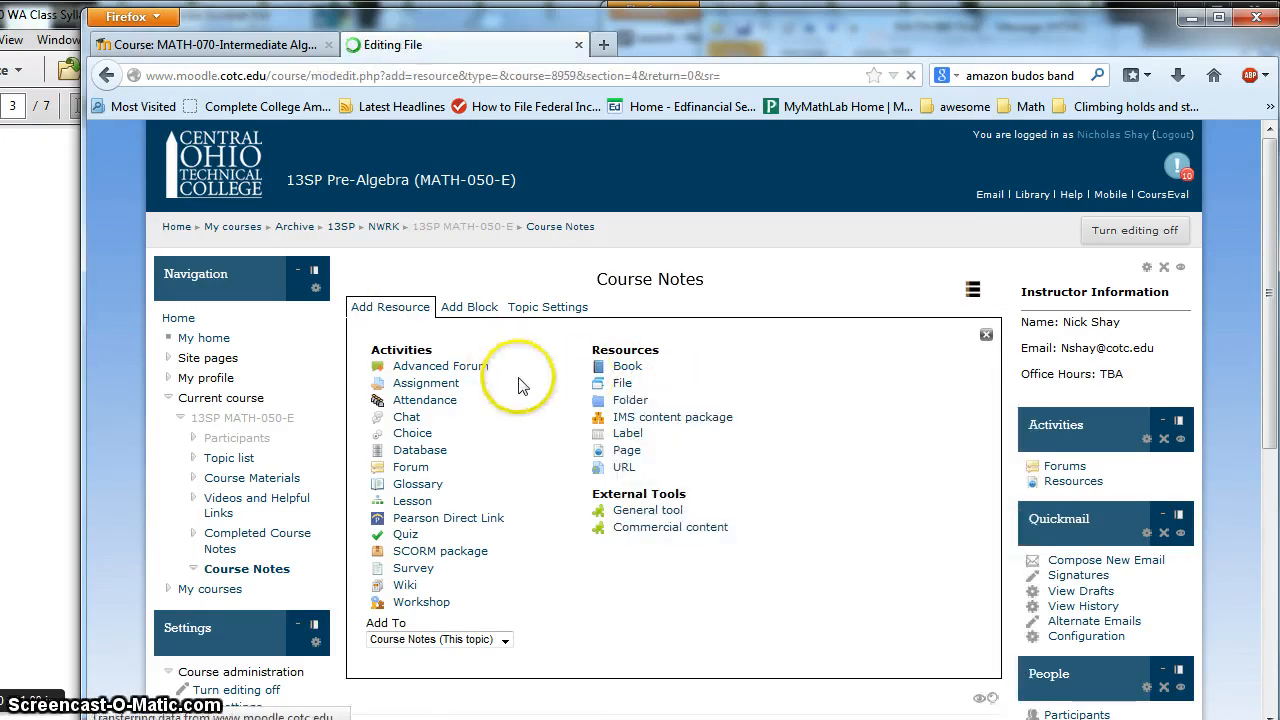
pyautogui.click(628, 384)
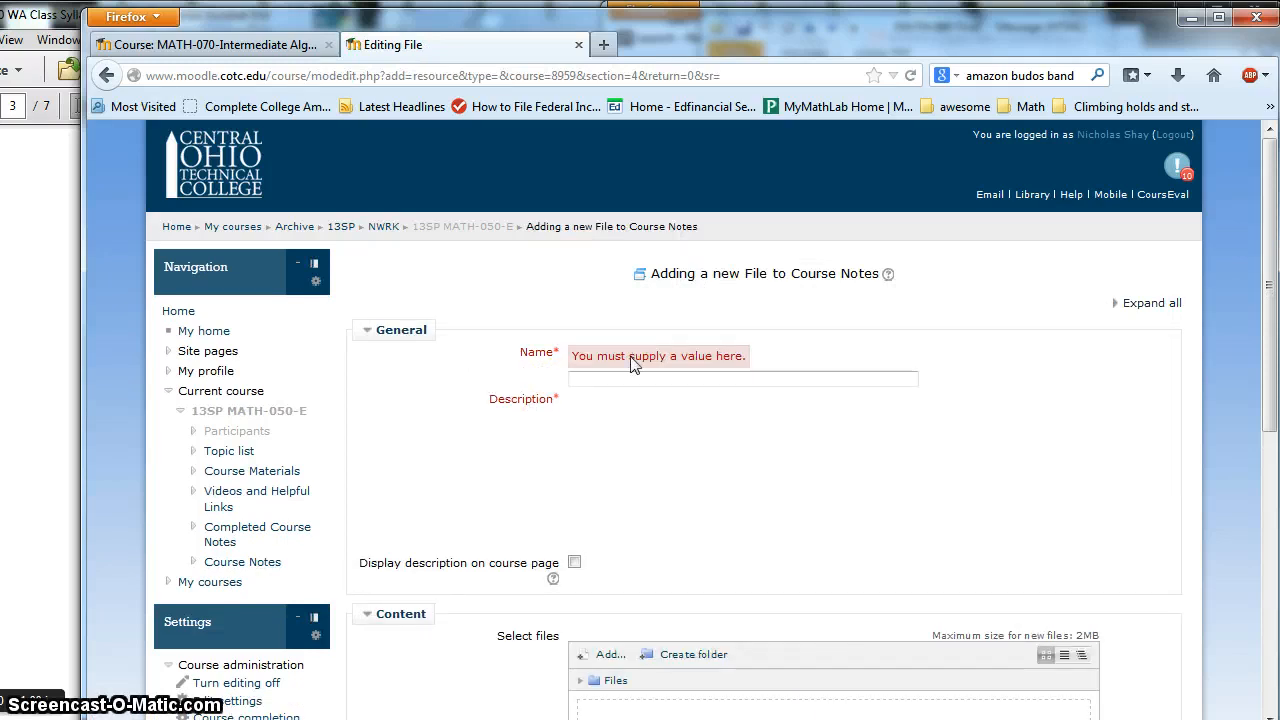
pyautogui.click(742, 378)
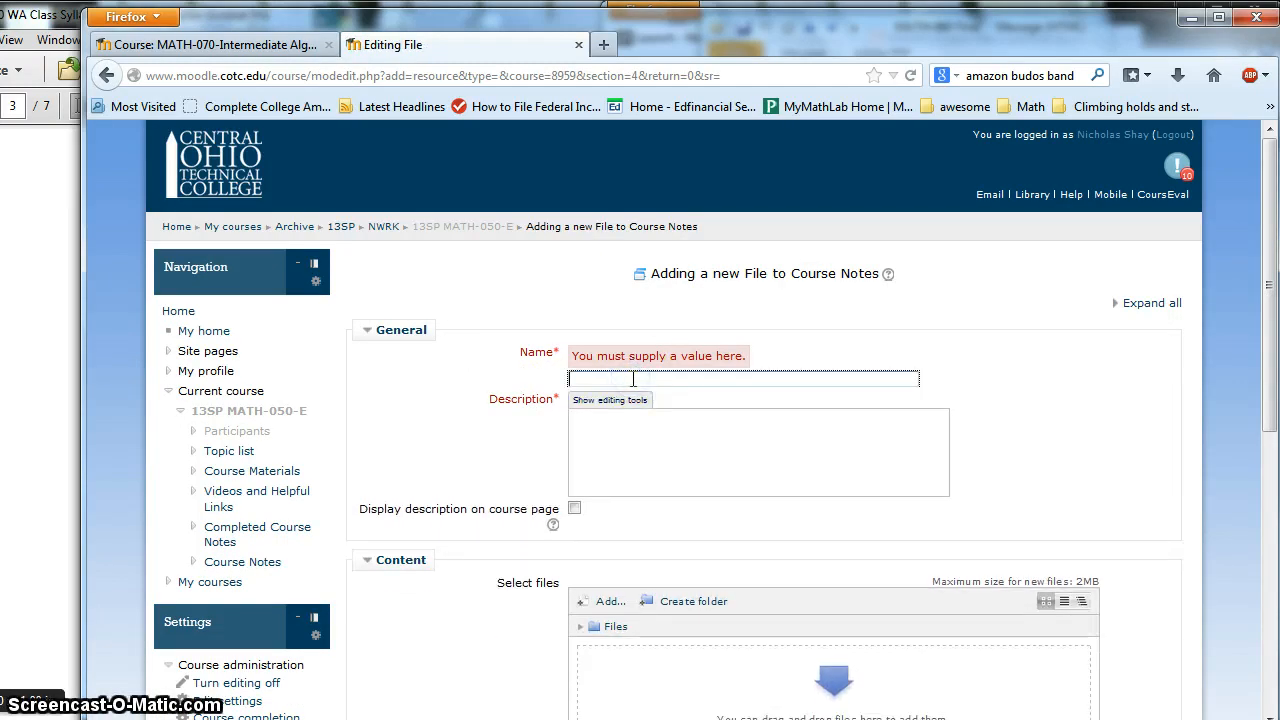
pyautogui.write('Chapter 1 notes')
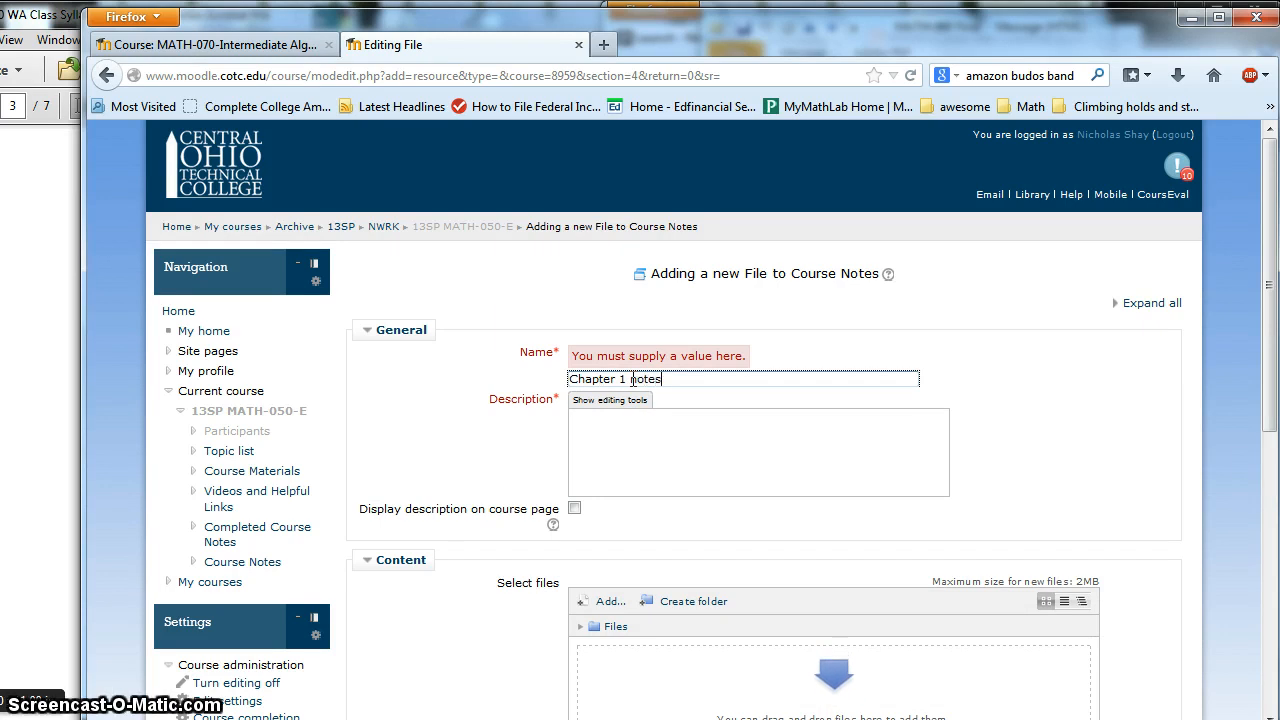
pyautogui.click(606, 444)
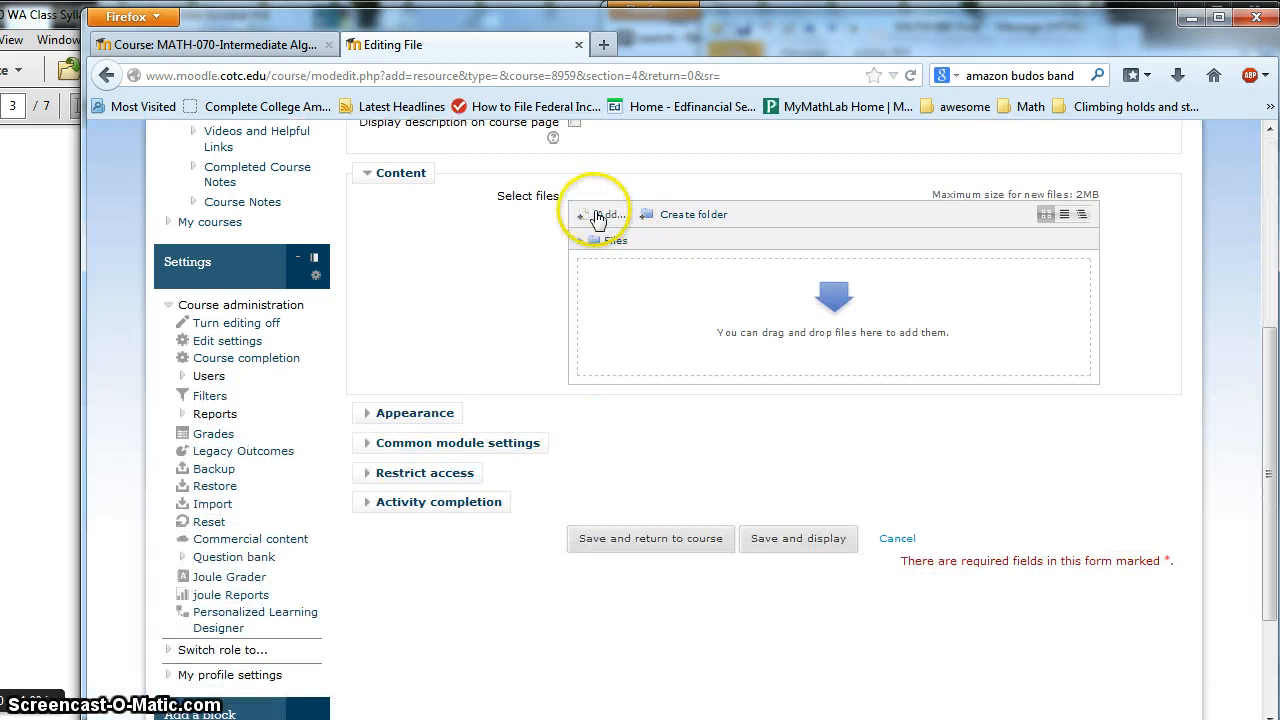
# Upload the Math050Ch05Lessons PDF from the Math 050 Zip notes 10_16 folder into the resource
pyautogui.click(596, 214)
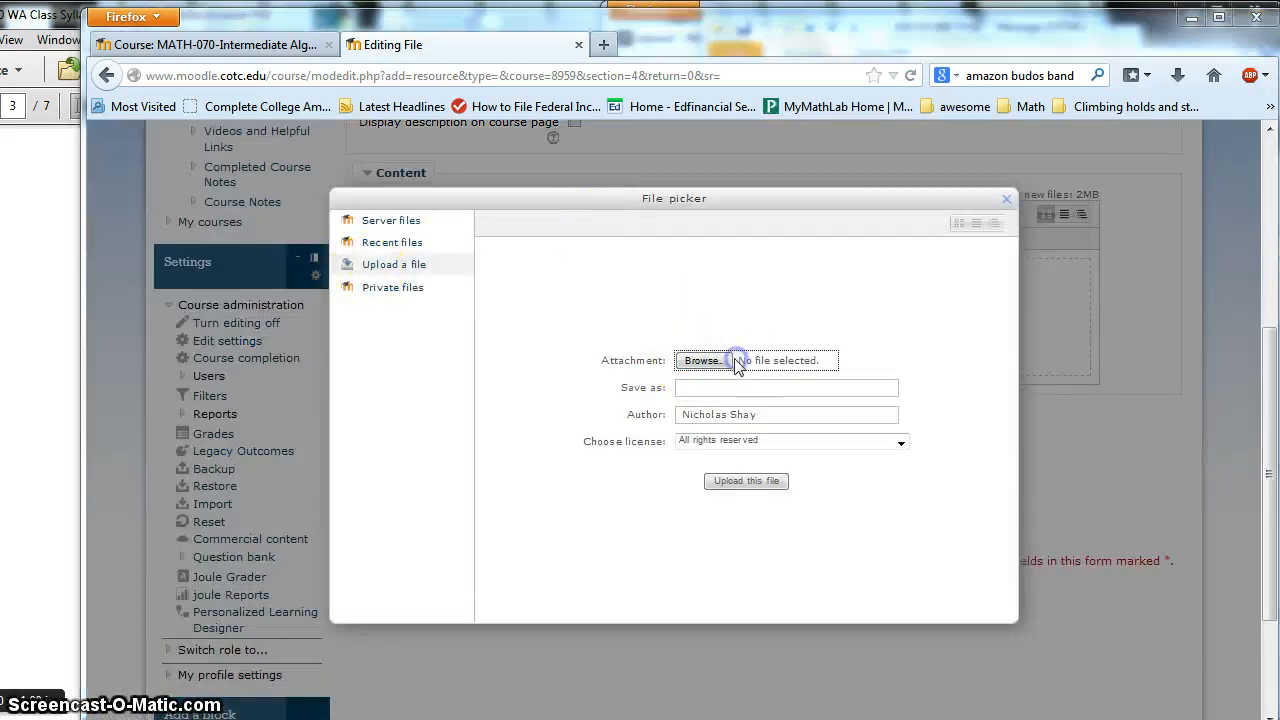
pyautogui.click(702, 360)
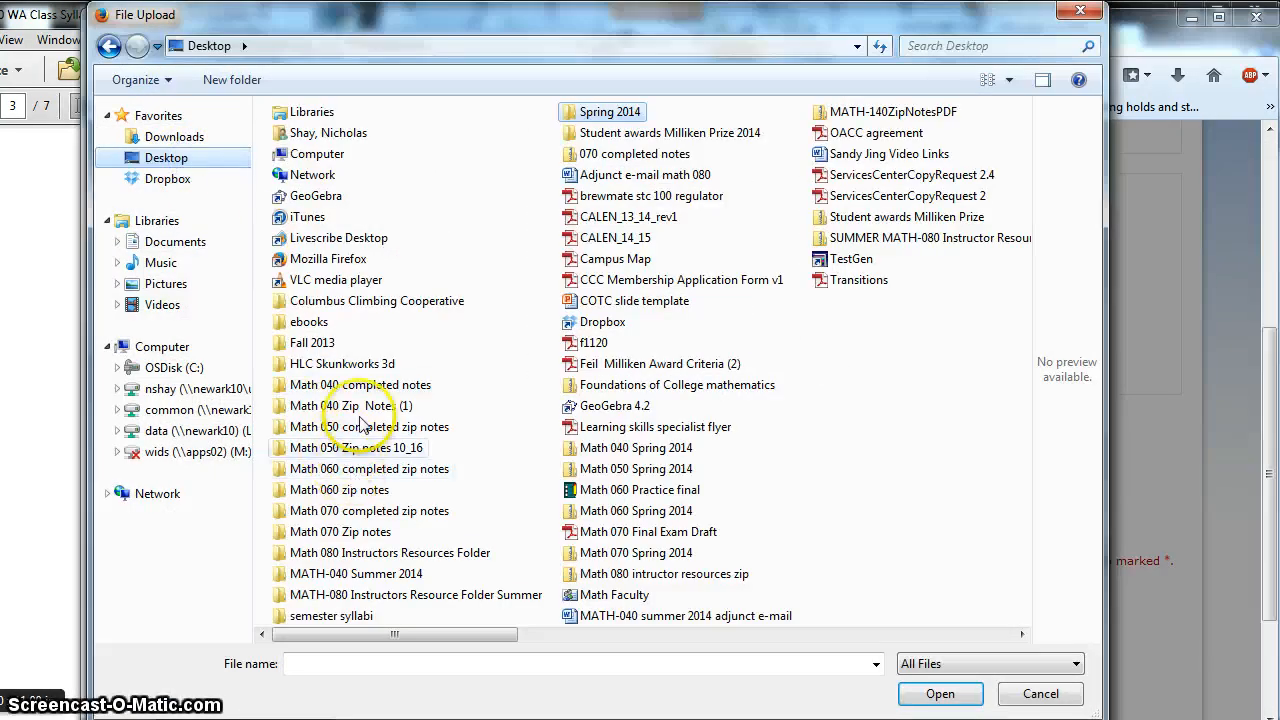
pyautogui.doubleClick(352, 448)
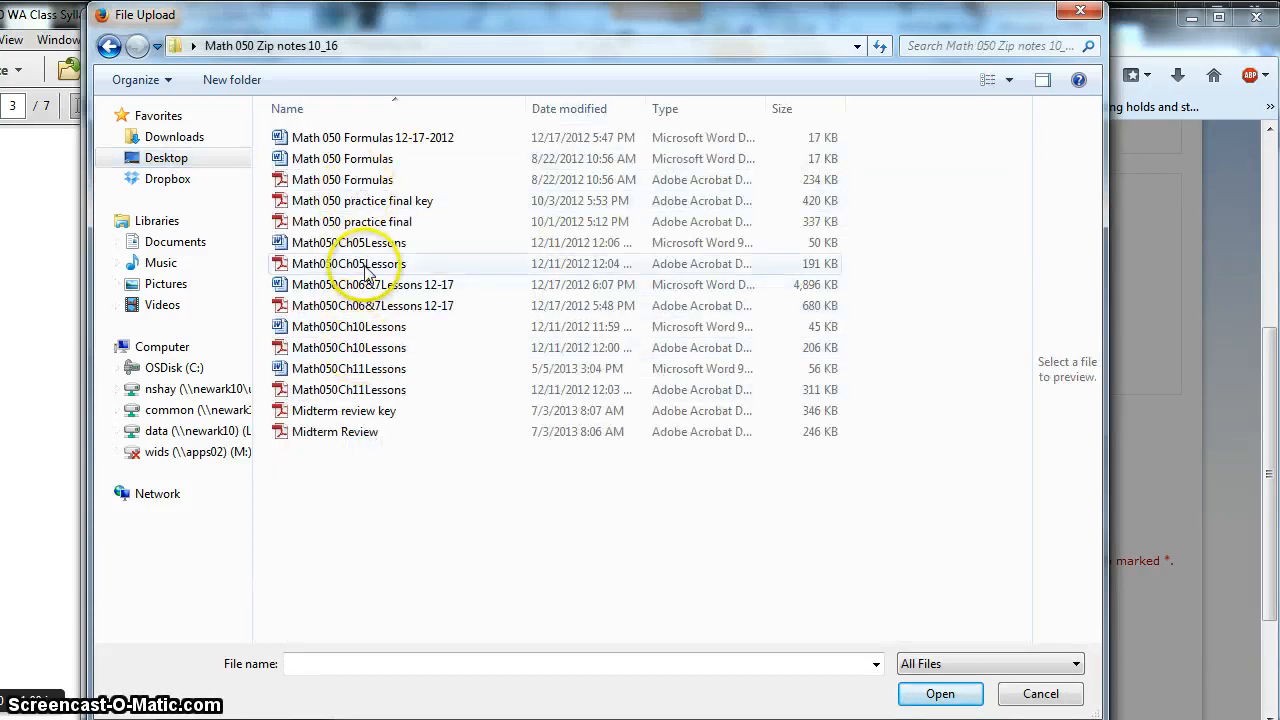
pyautogui.click(940, 694)
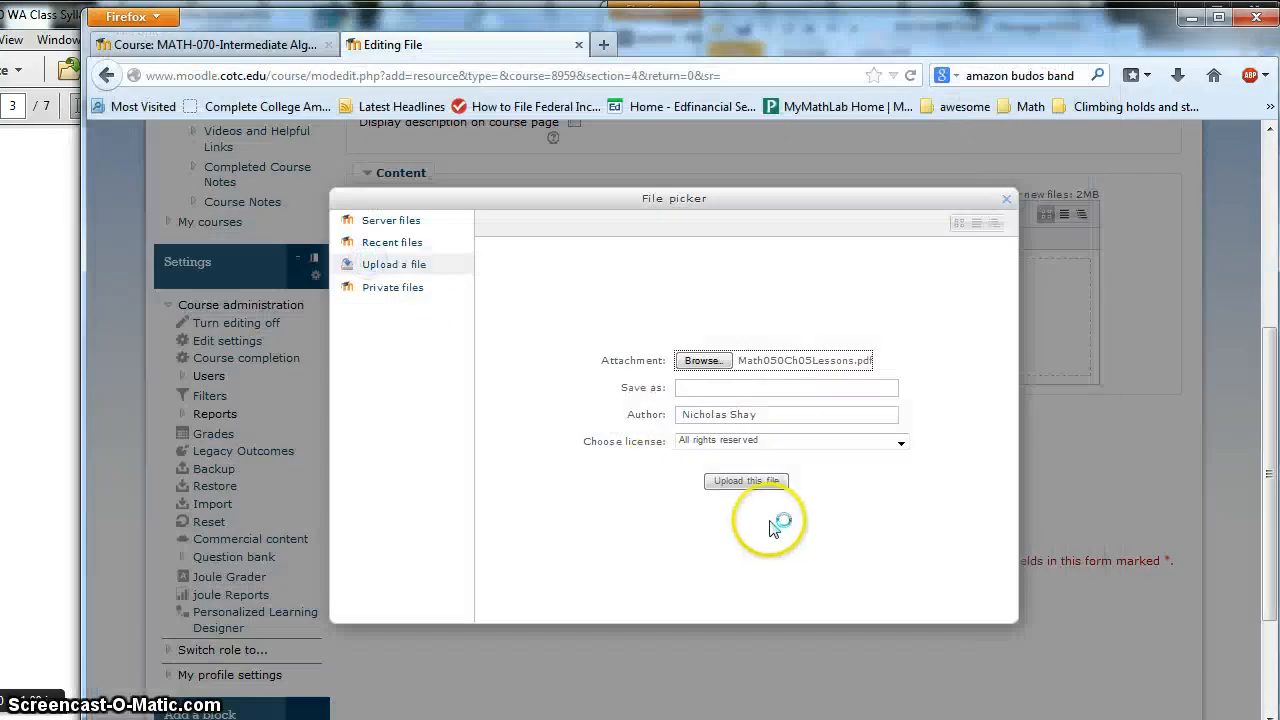
pyautogui.click(744, 480)
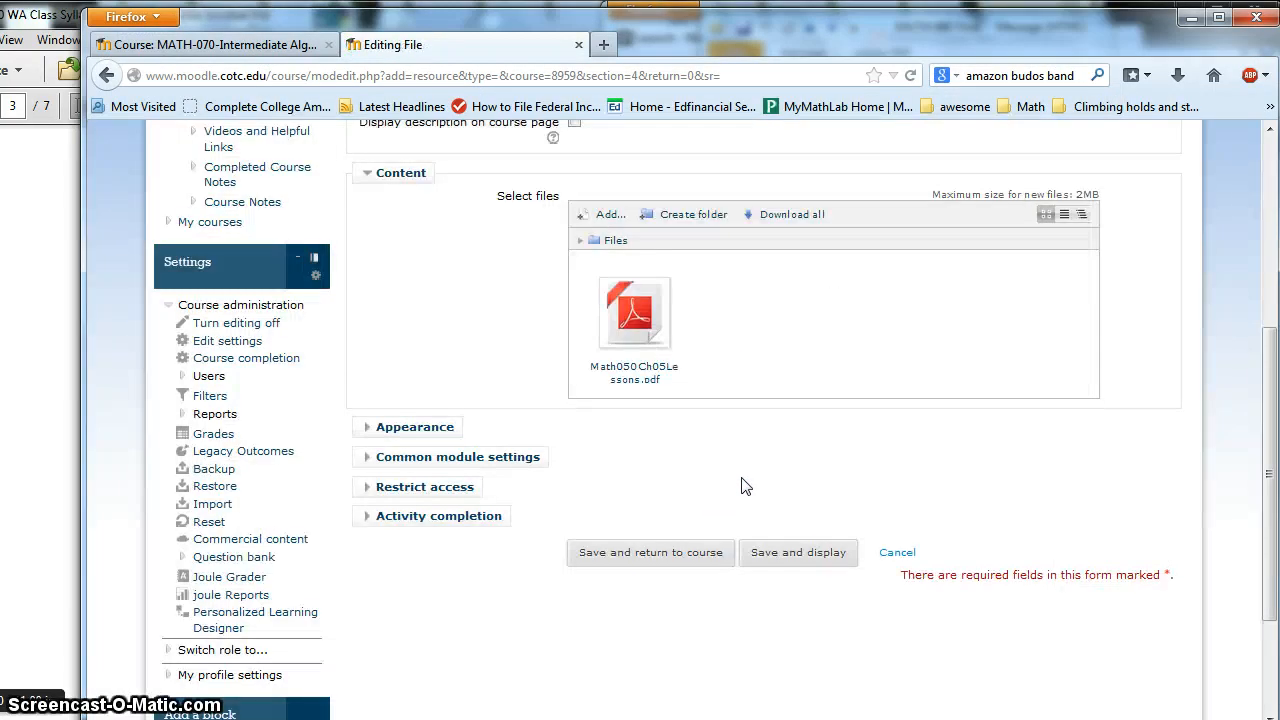
# Save the Chapter 1 notes resource and return to the course
pyautogui.click(650, 552)
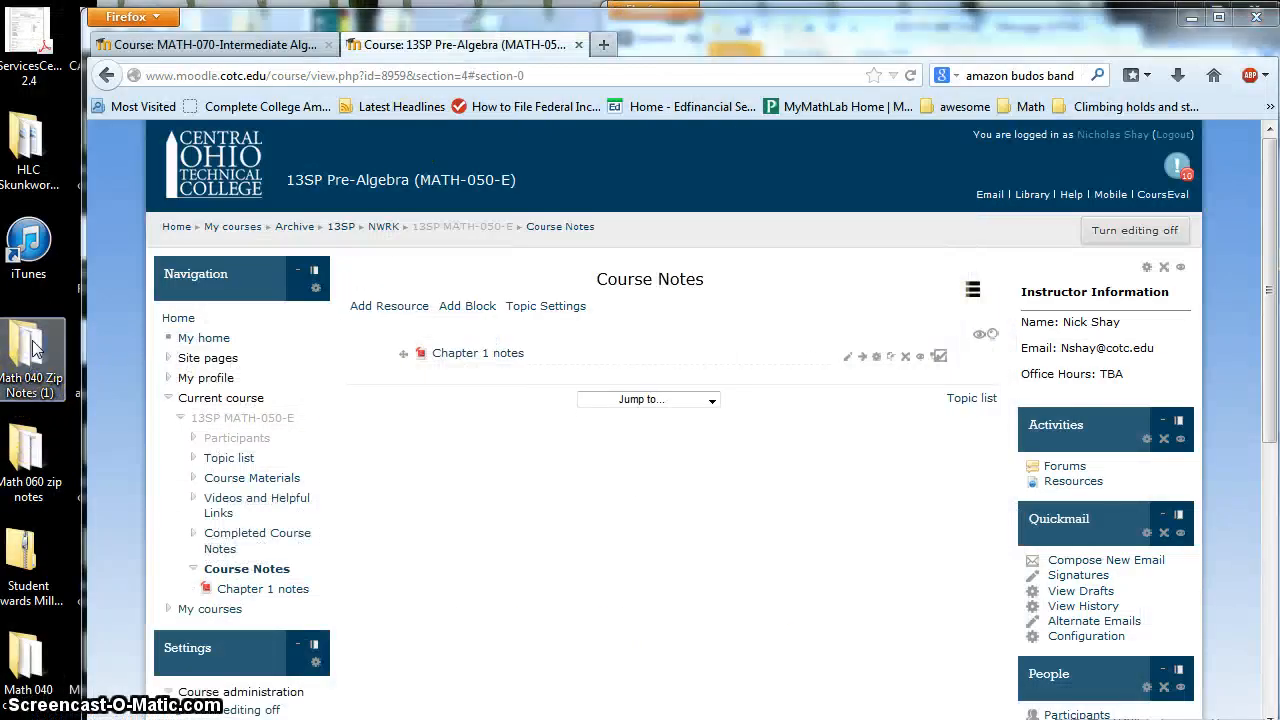
# Drag 040Ch02Lessons and 040Ch03Lessons from the Math 040 Zip Notes folder onto the Course Notes topic
pyautogui.doubleClick(34, 344)
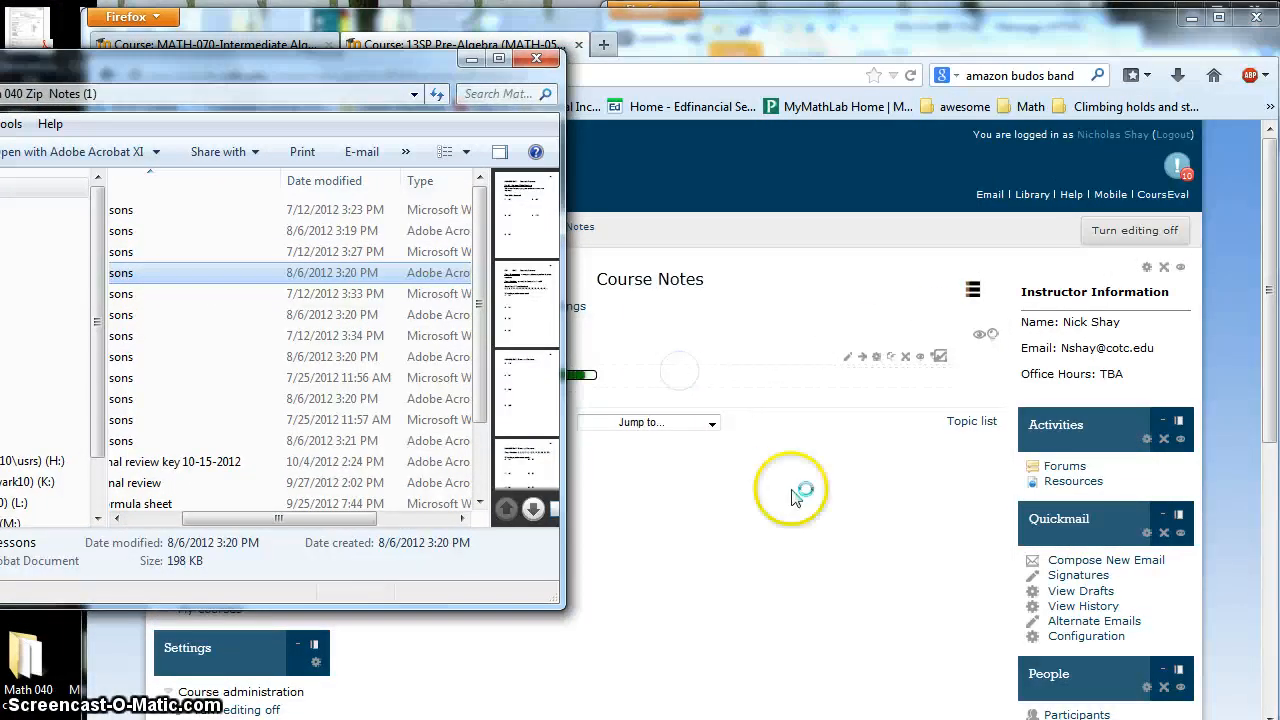
pyautogui.click(536, 60)
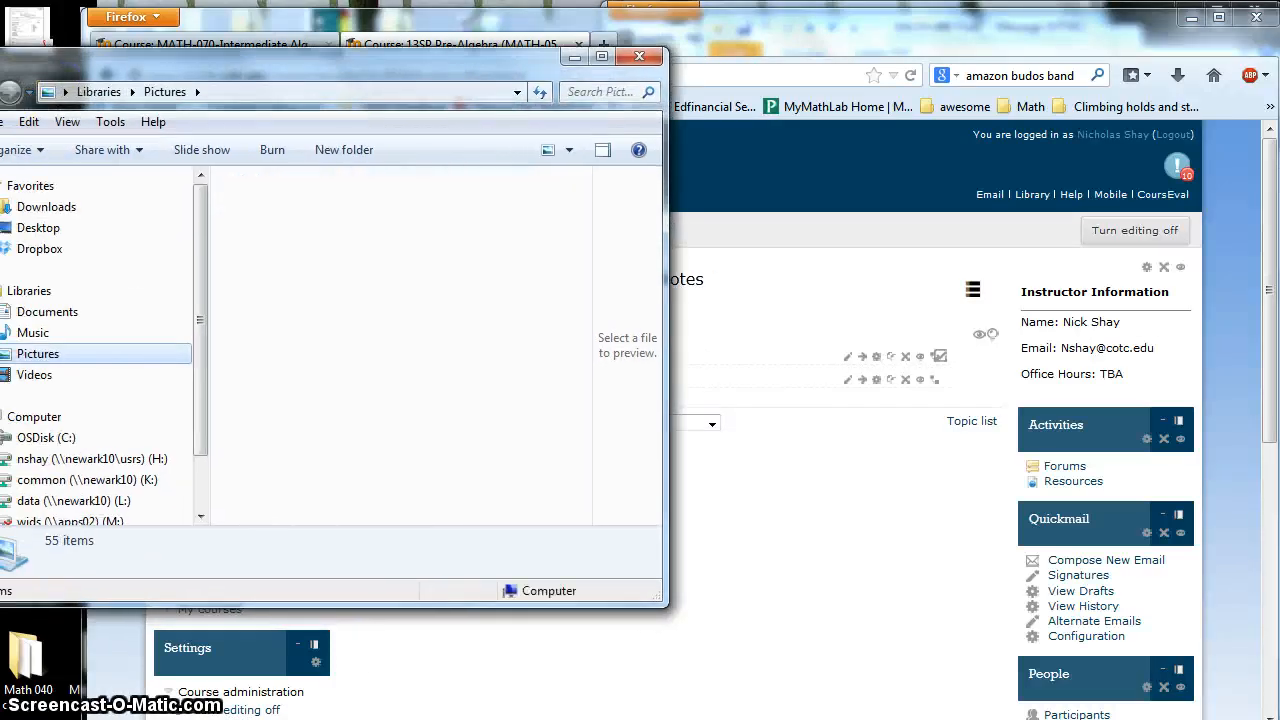
pyautogui.click(292, 270)
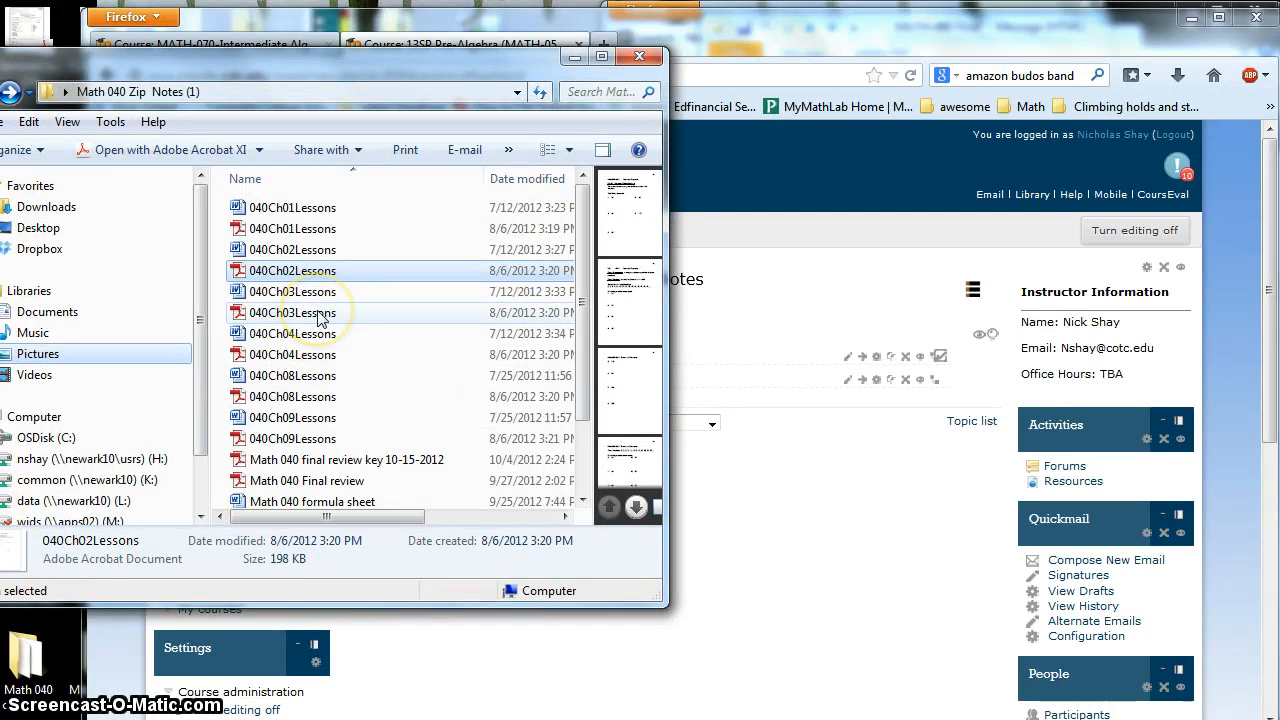
pyautogui.moveTo(292, 312); pyautogui.dragTo(816, 408)
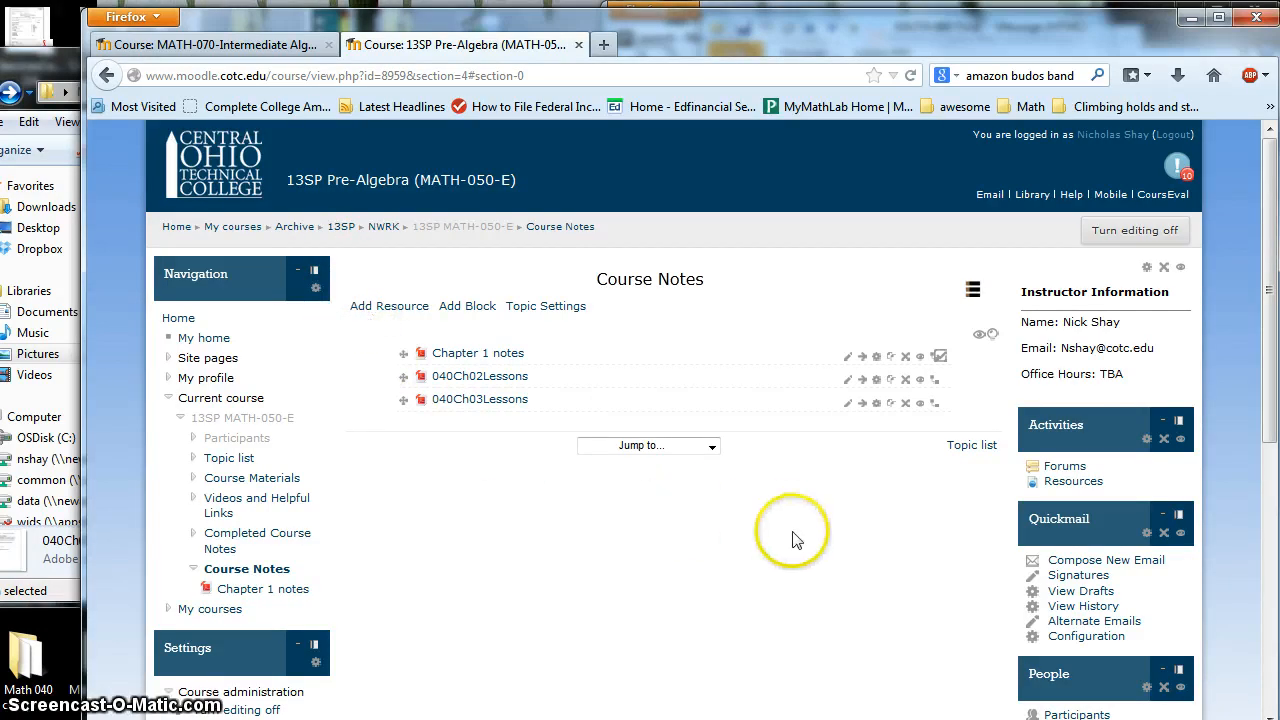
pyautogui.moveTo(132, 676)
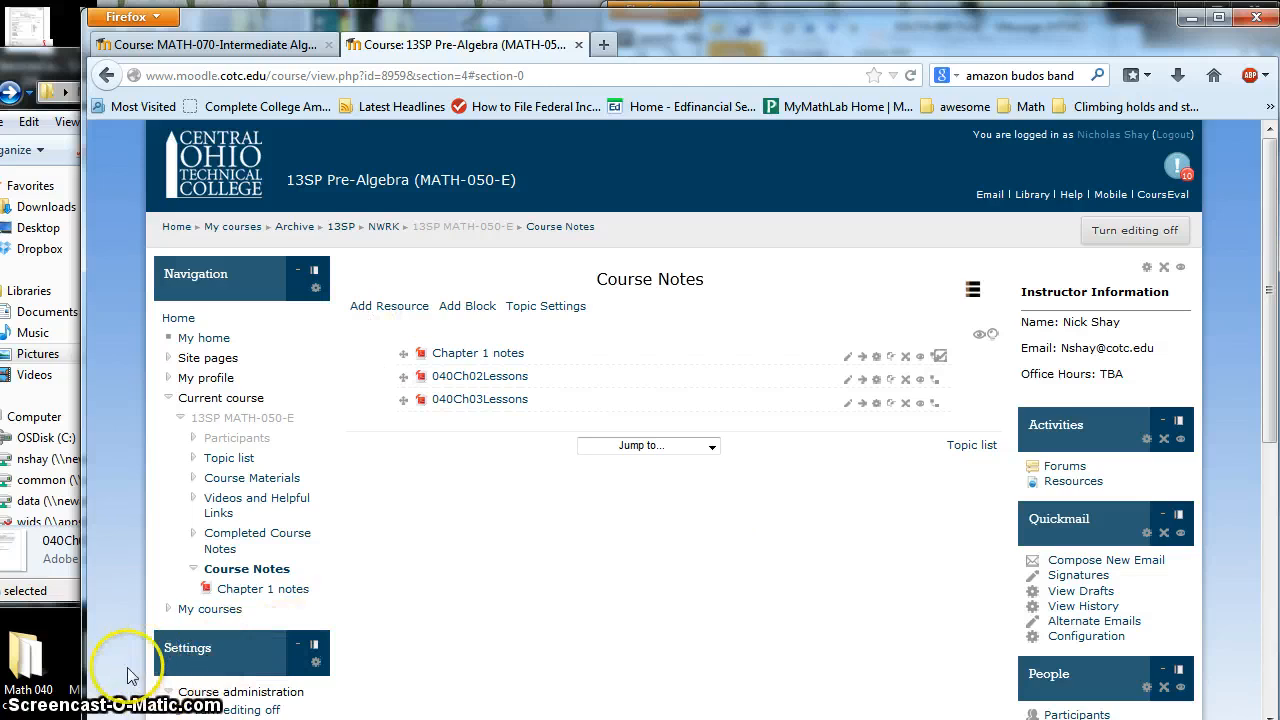